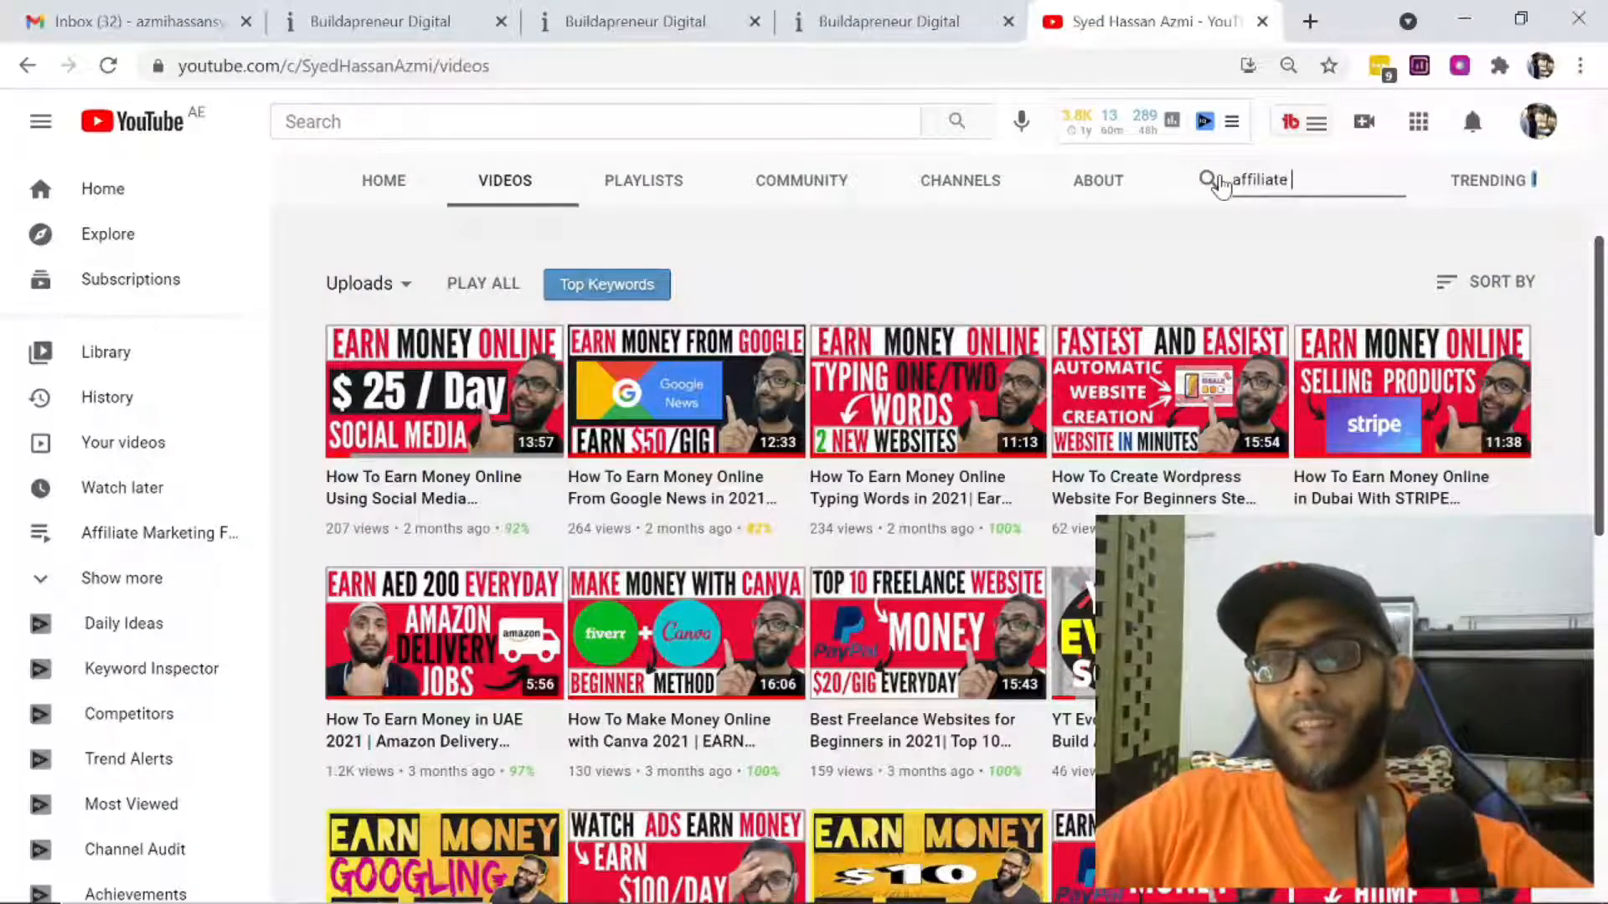
Search the channel's uploads for 'affiliate secrets' review videos.
type("sece")
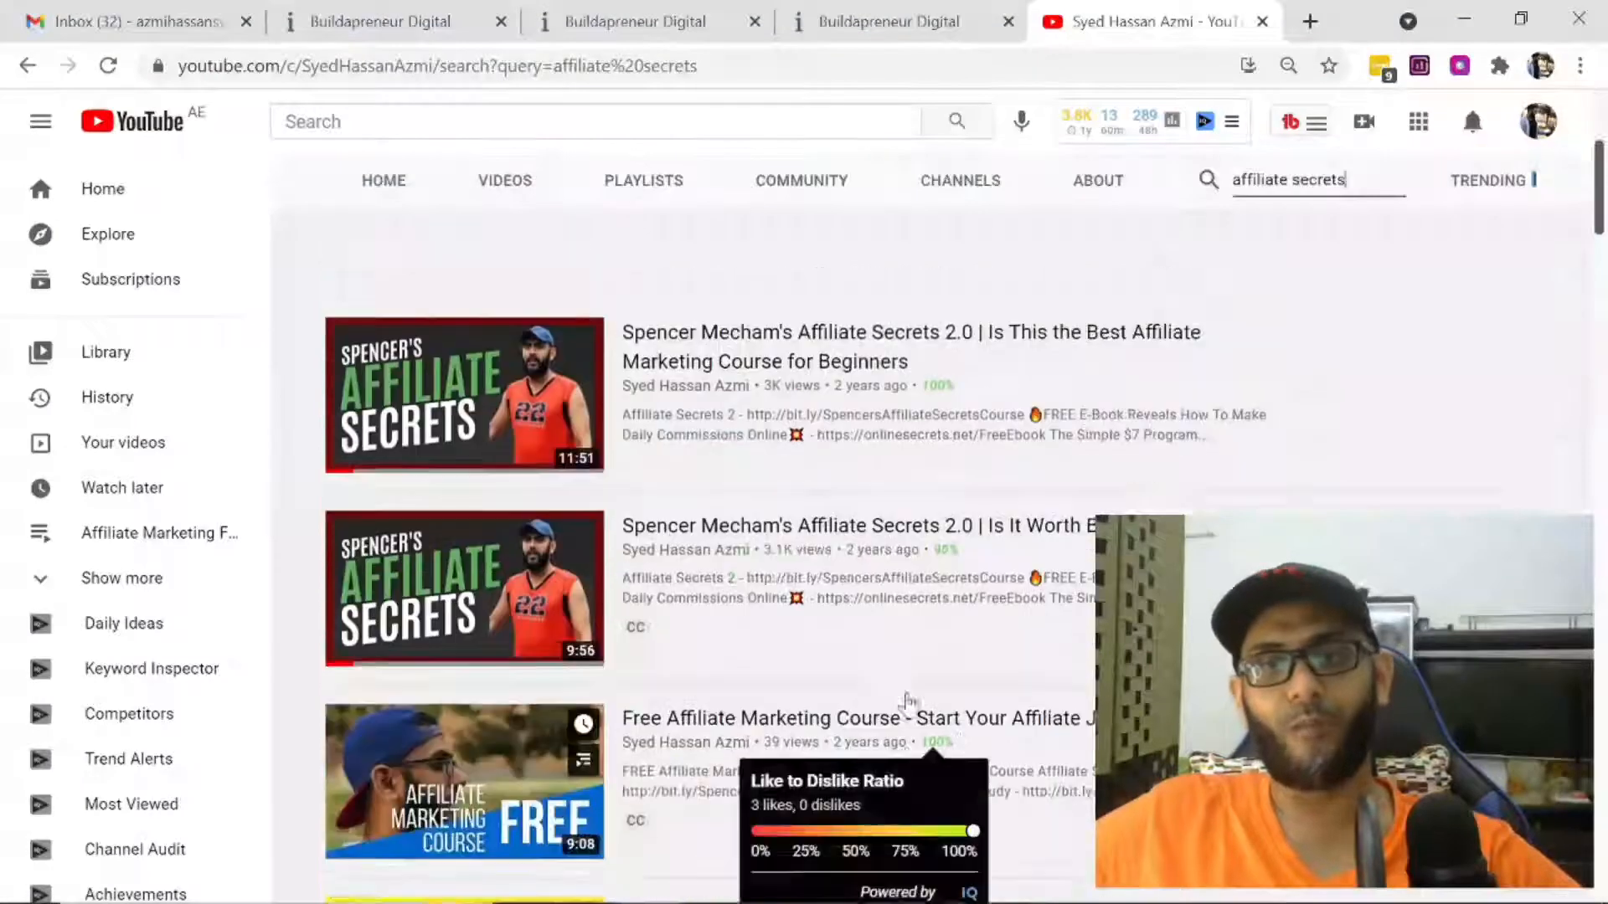
scroll("up", 3)
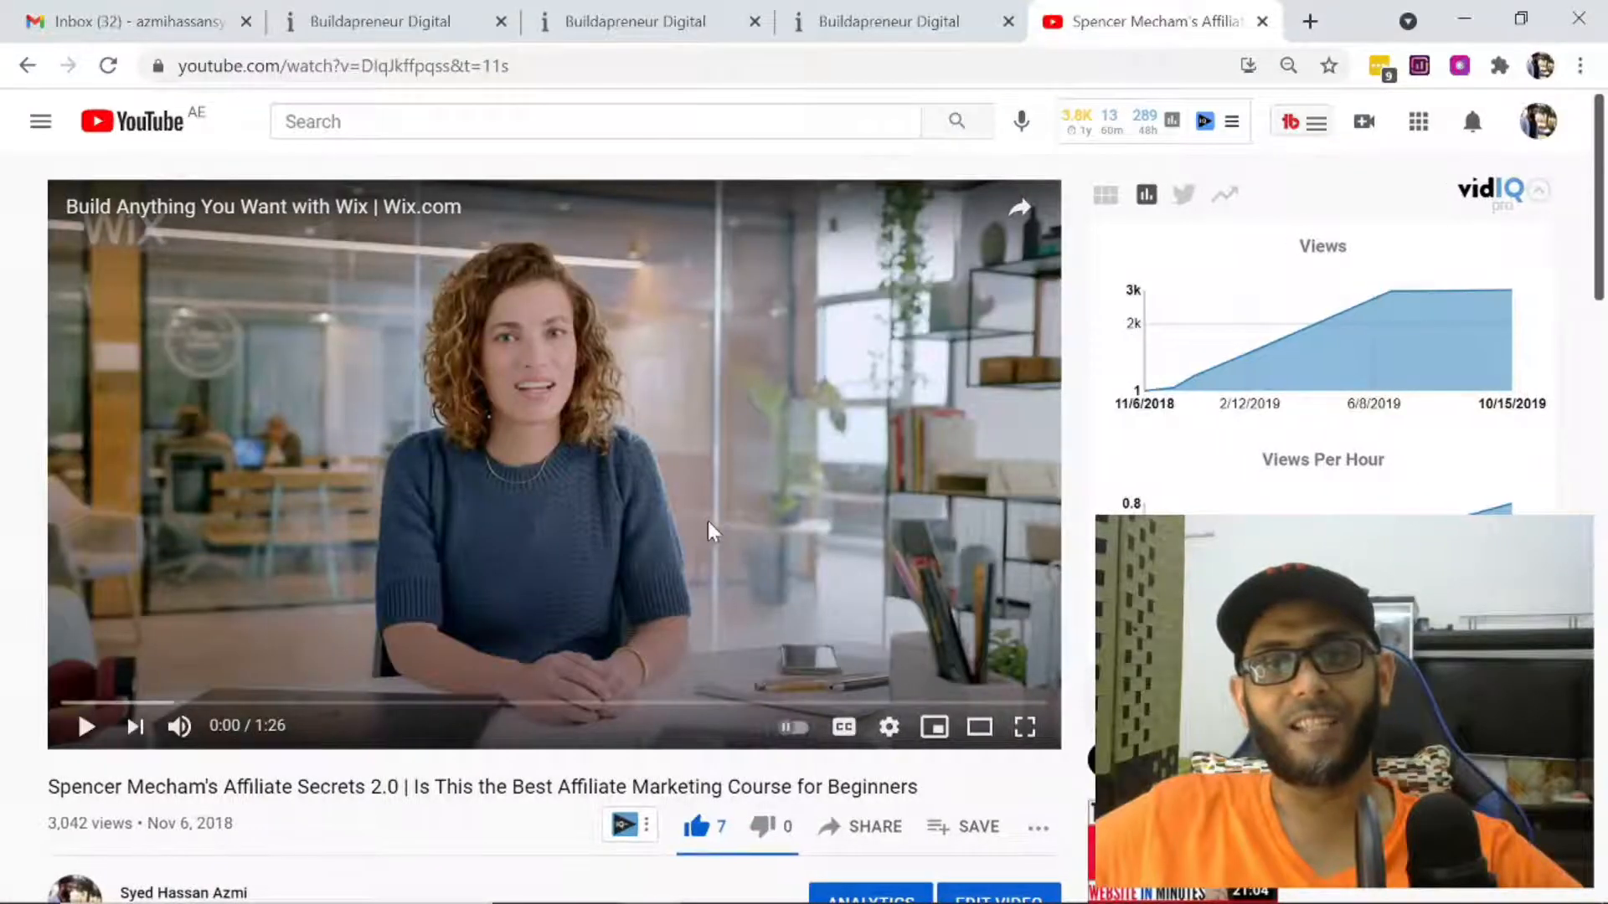
Play the Spencer Mecham's Affiliate Secrets 2.0 review and skip the Premium trial offer.
scroll("down", 3)
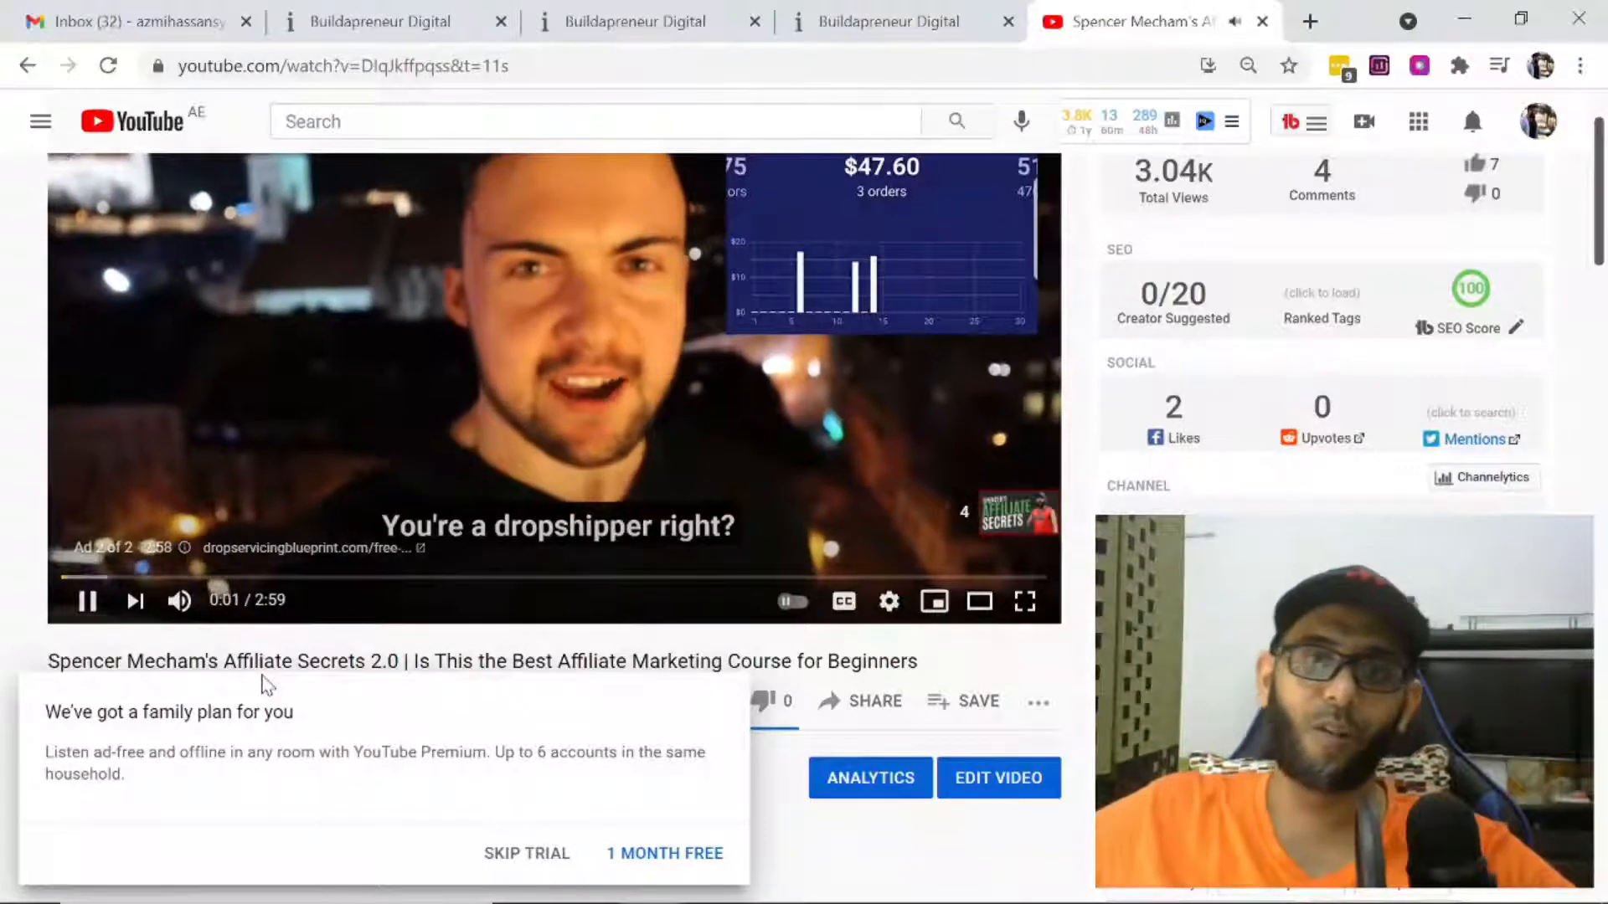
left_click(87, 601)
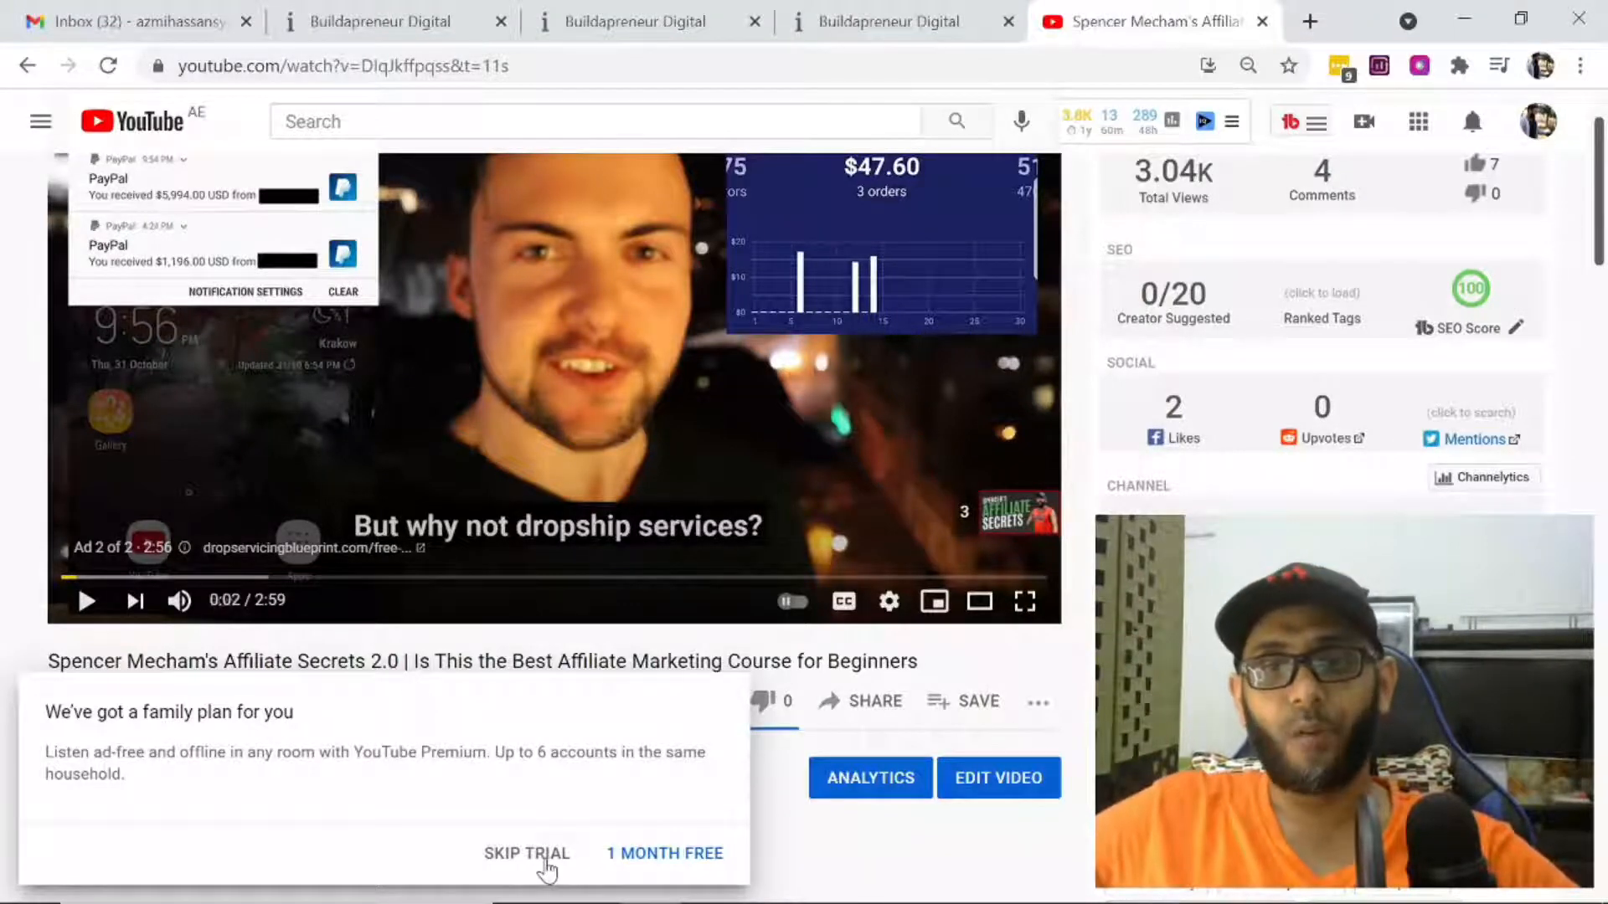
left_click(526, 852)
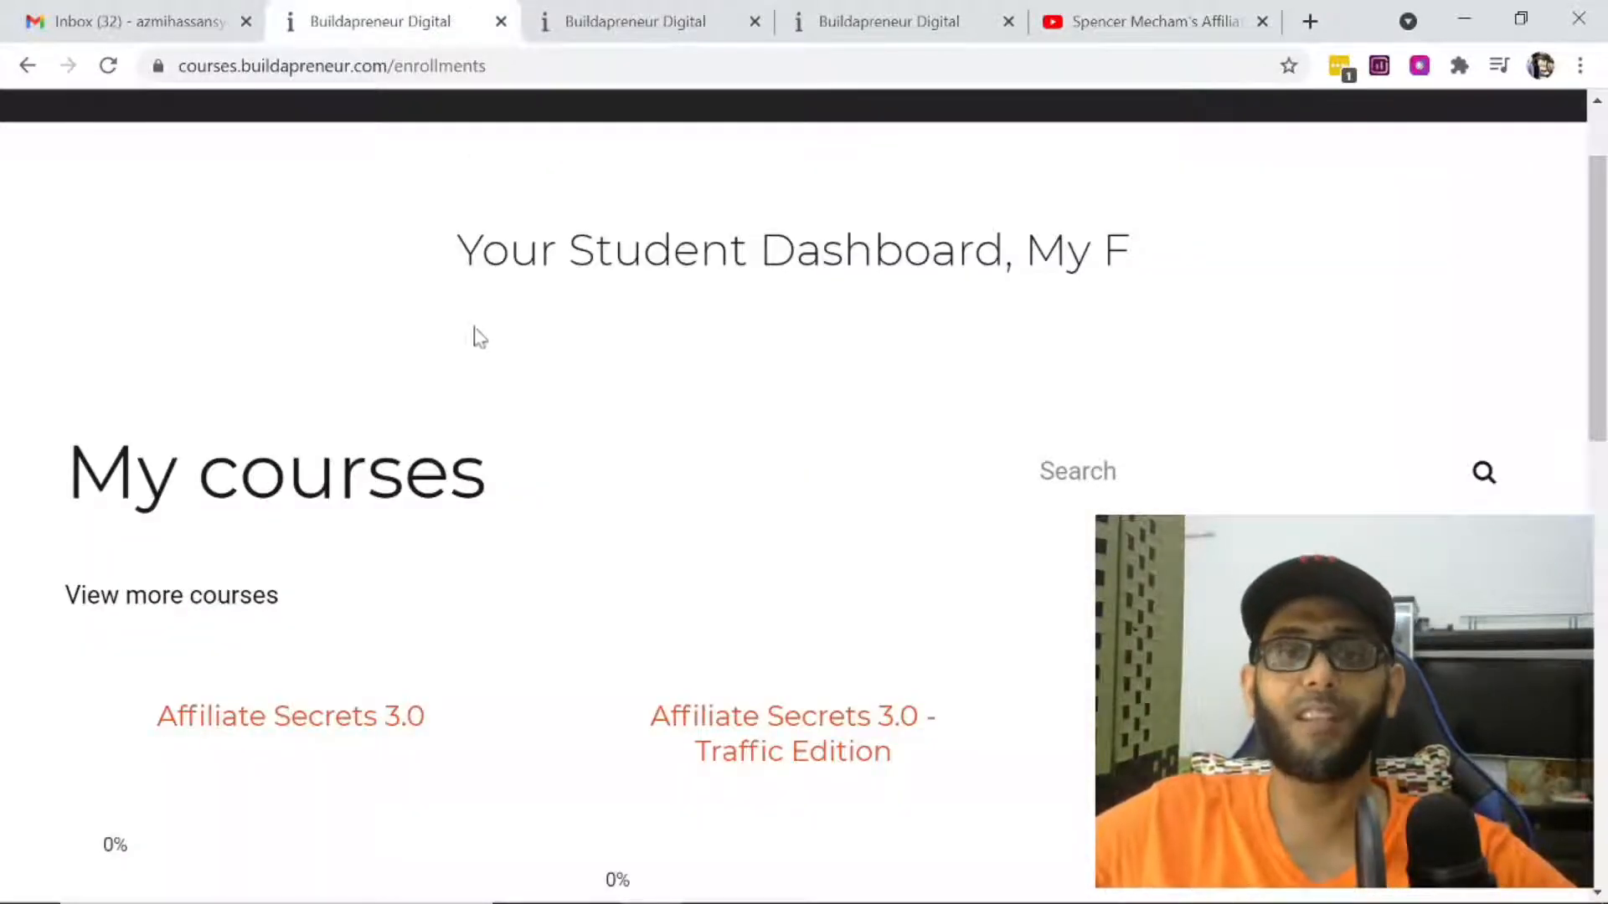
Scroll the My courses list showing Affiliate Secrets 2.0 at 37%, Copywriting Secrets and ClickFunnels A-Z.
scroll("down", 3)
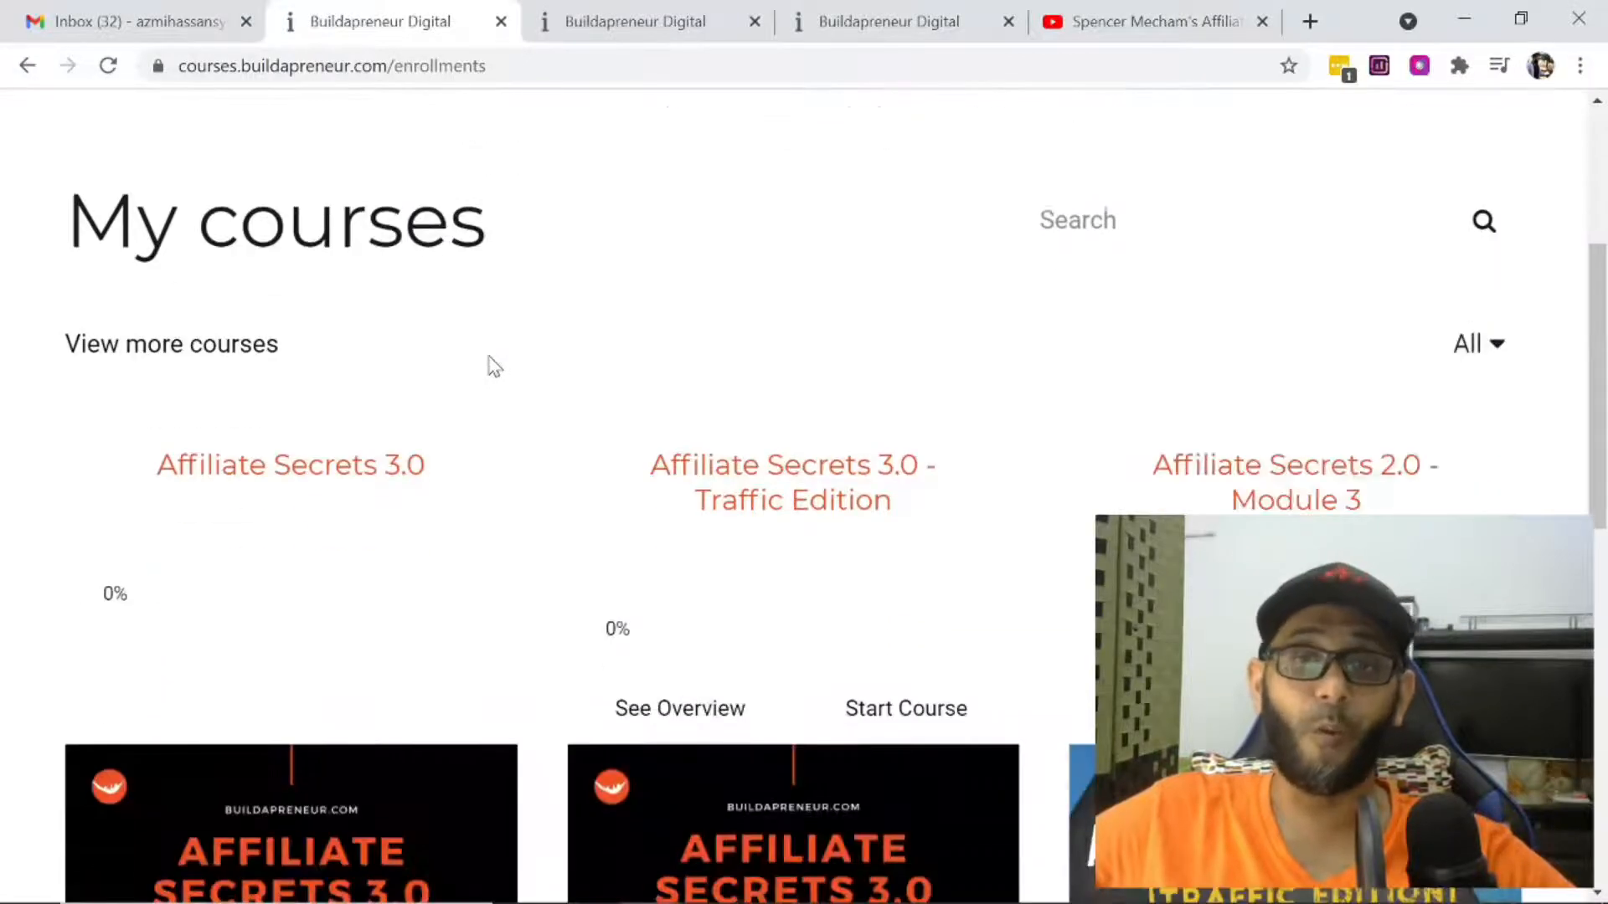
scroll("down", 3)
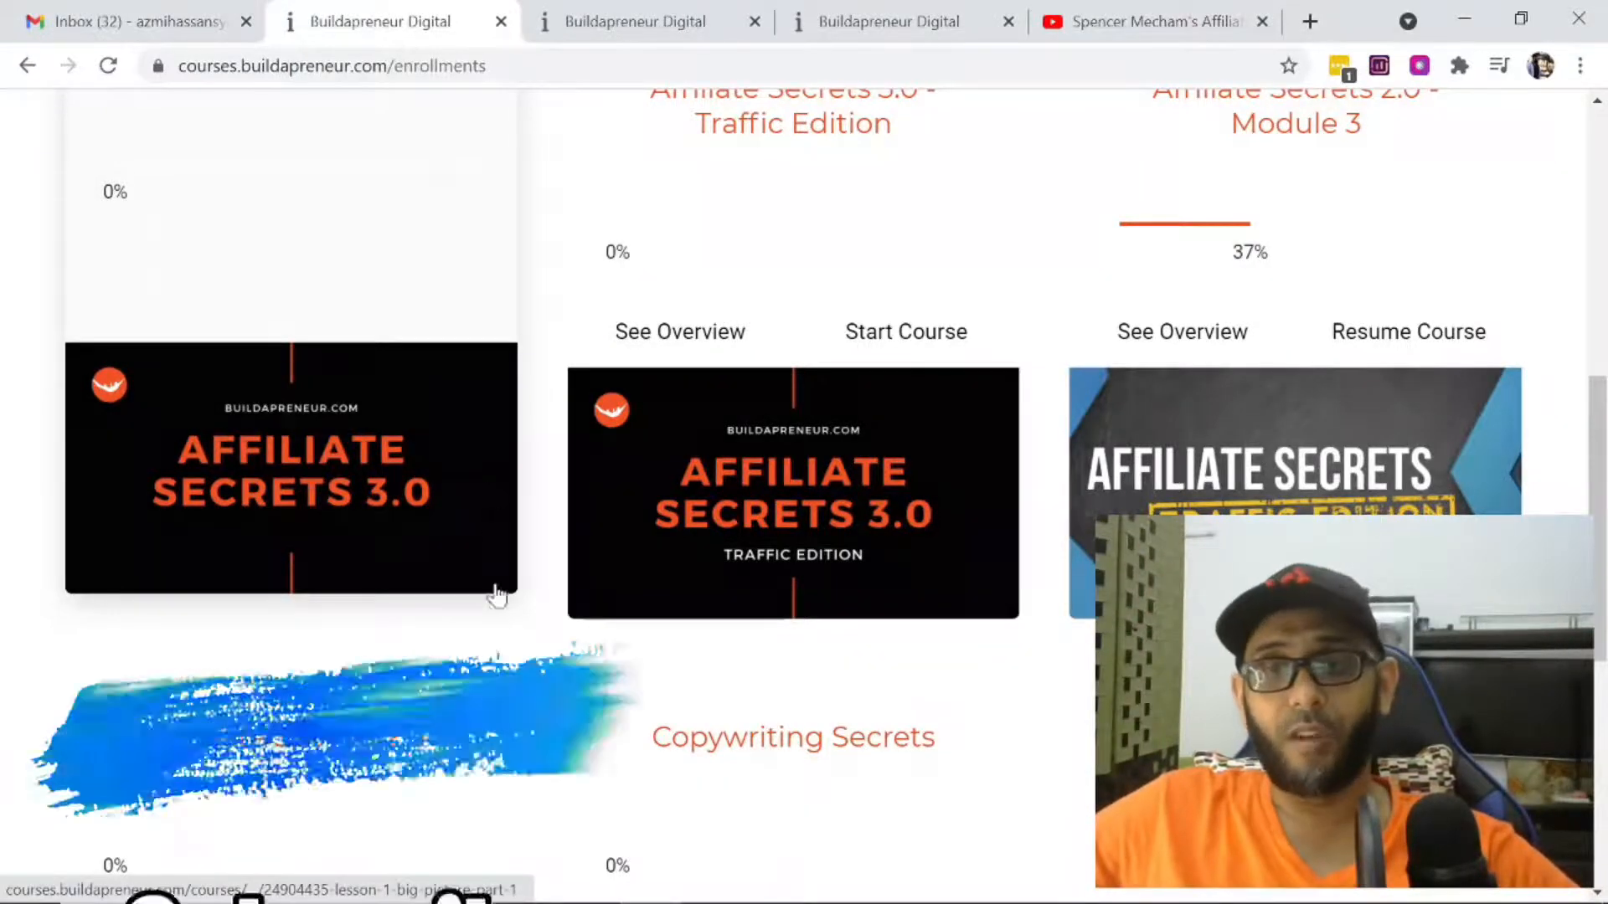
scroll("down", 3)
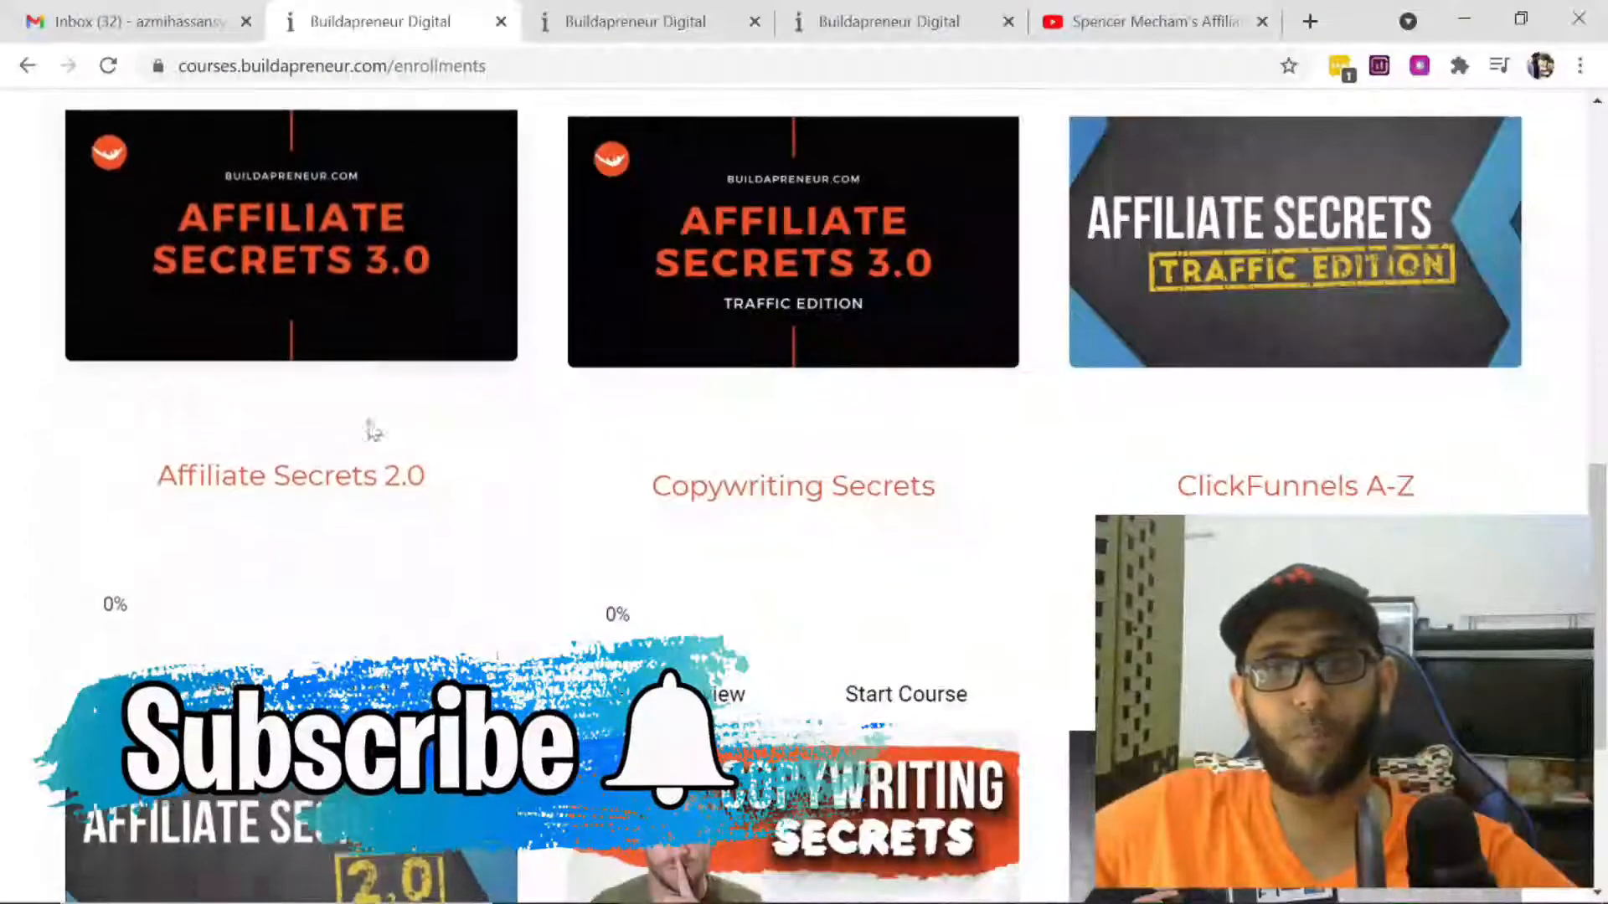
scroll("down", 3)
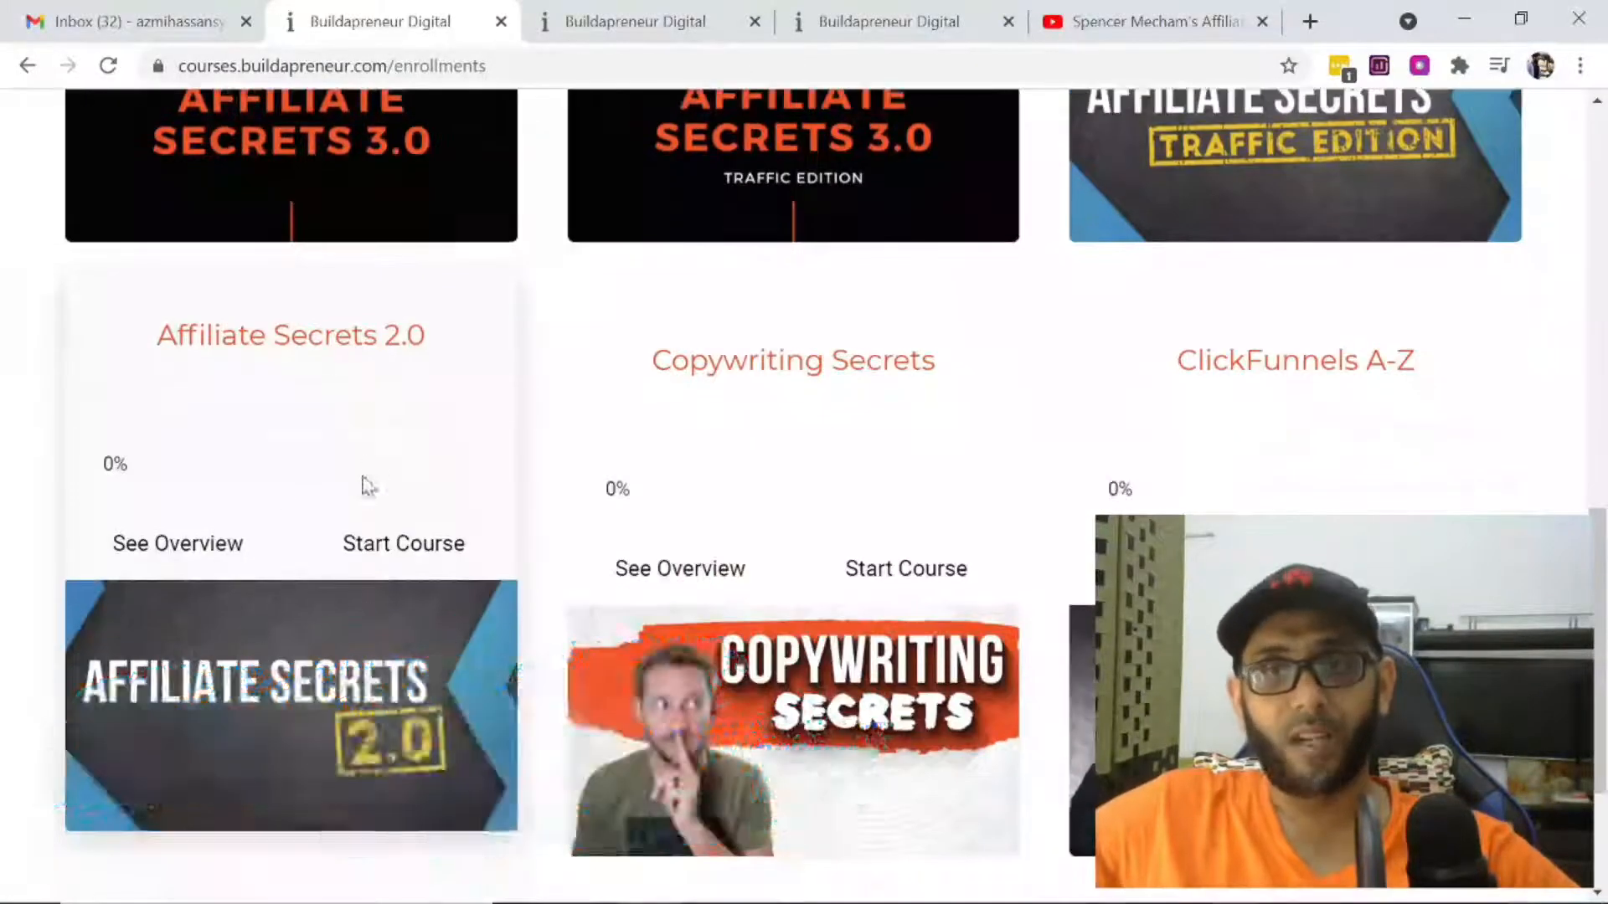
scroll("down", 3)
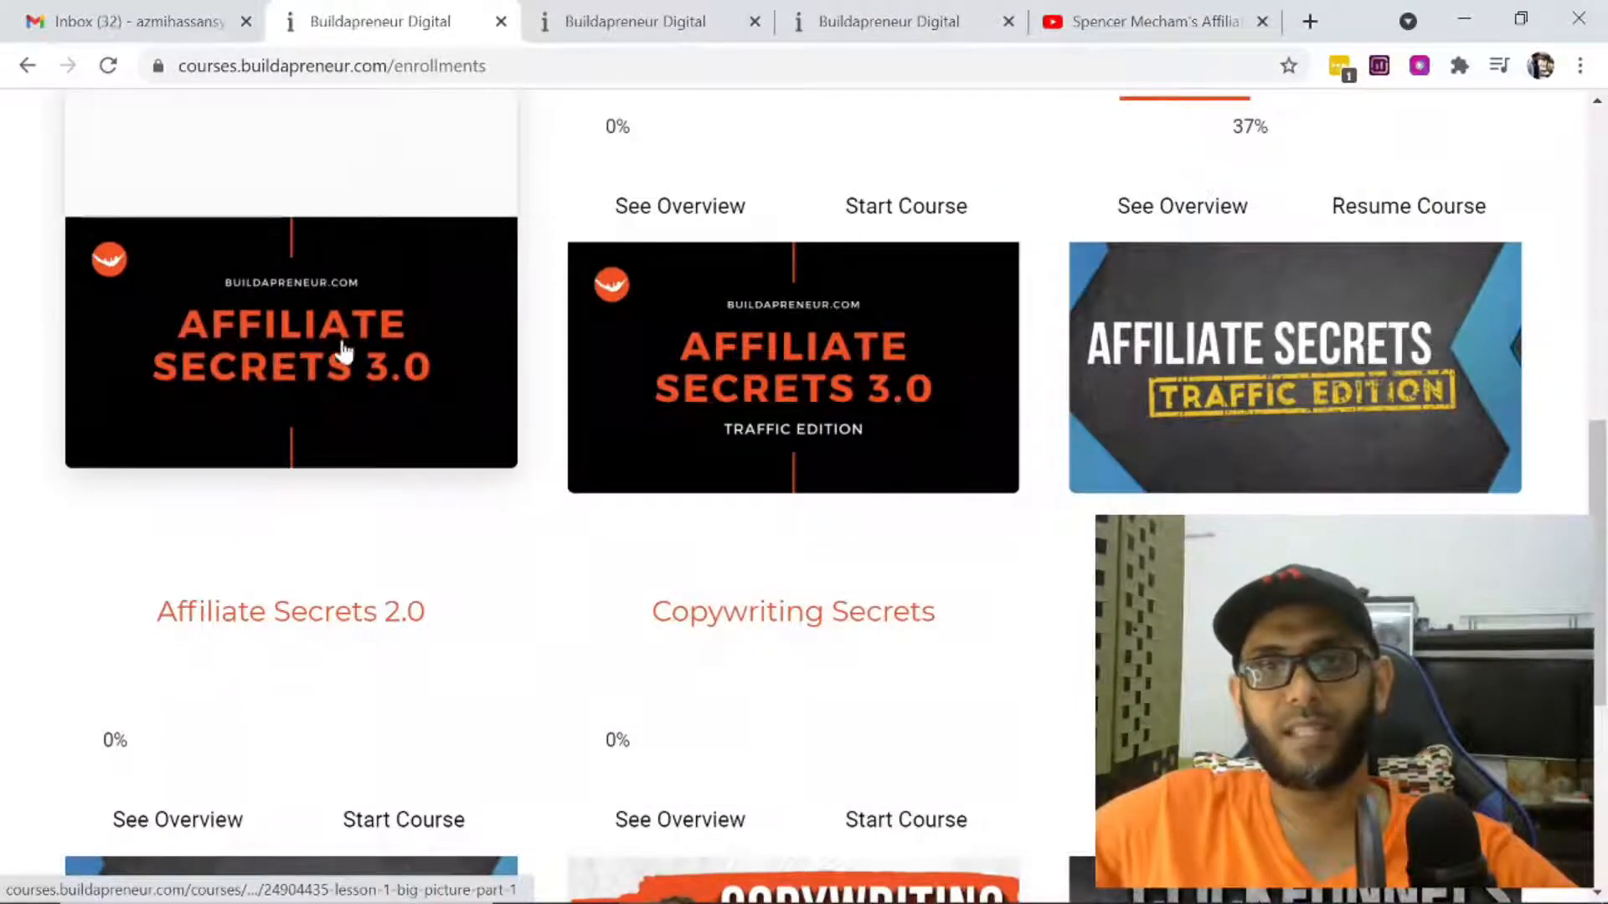
scroll("up", 3)
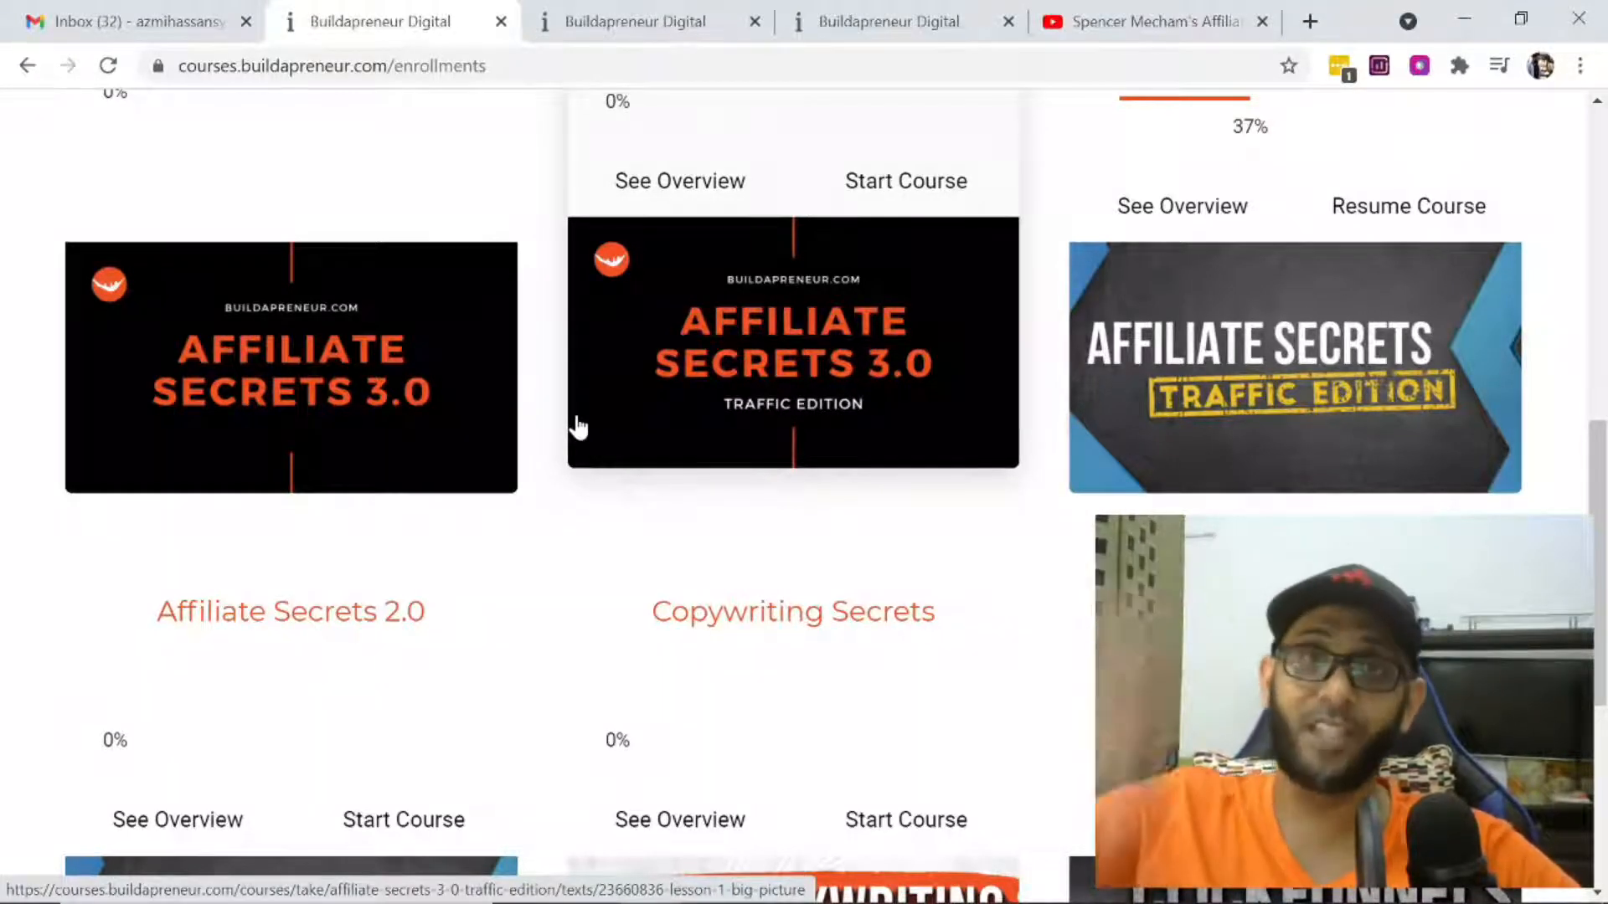
mouse_move(596, 338)
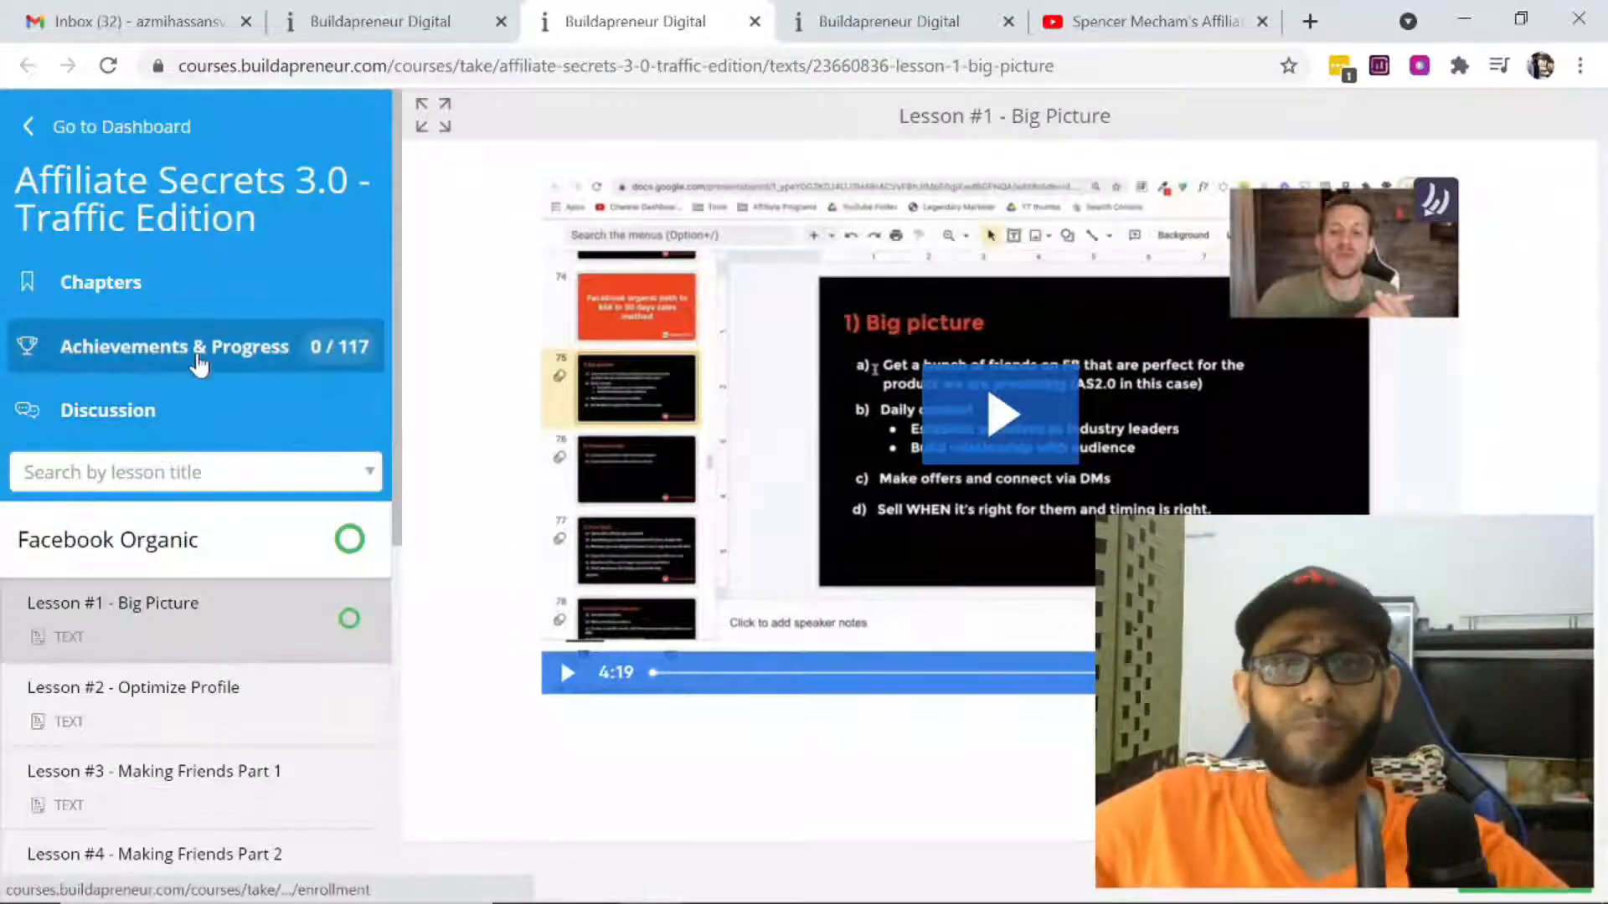
mouse_move(870, 20)
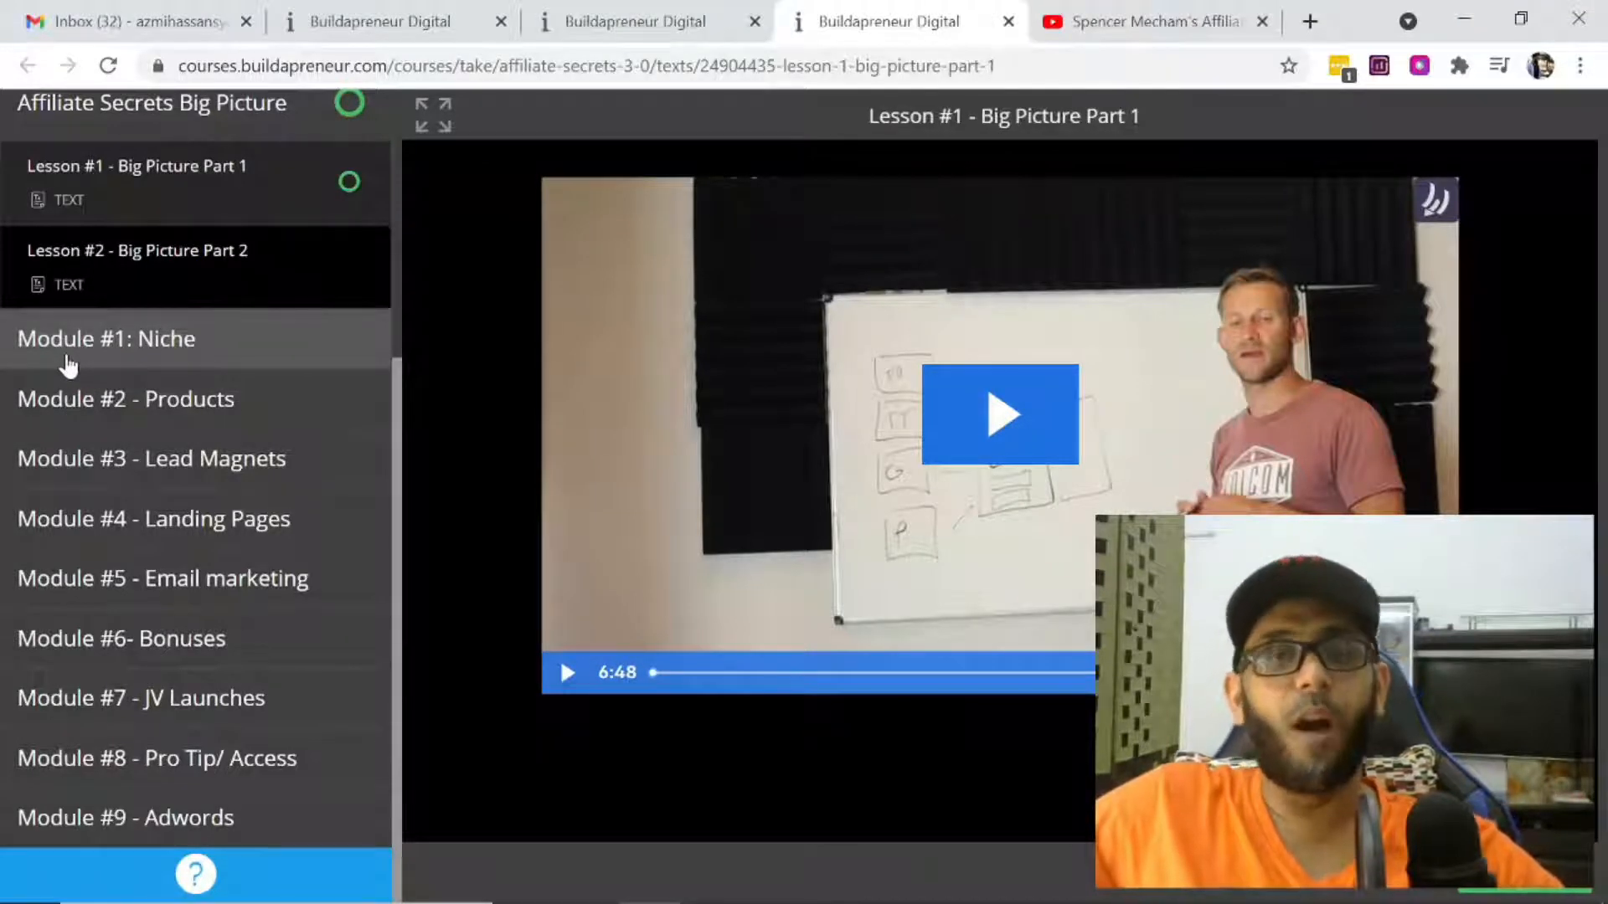
mouse_move(266, 464)
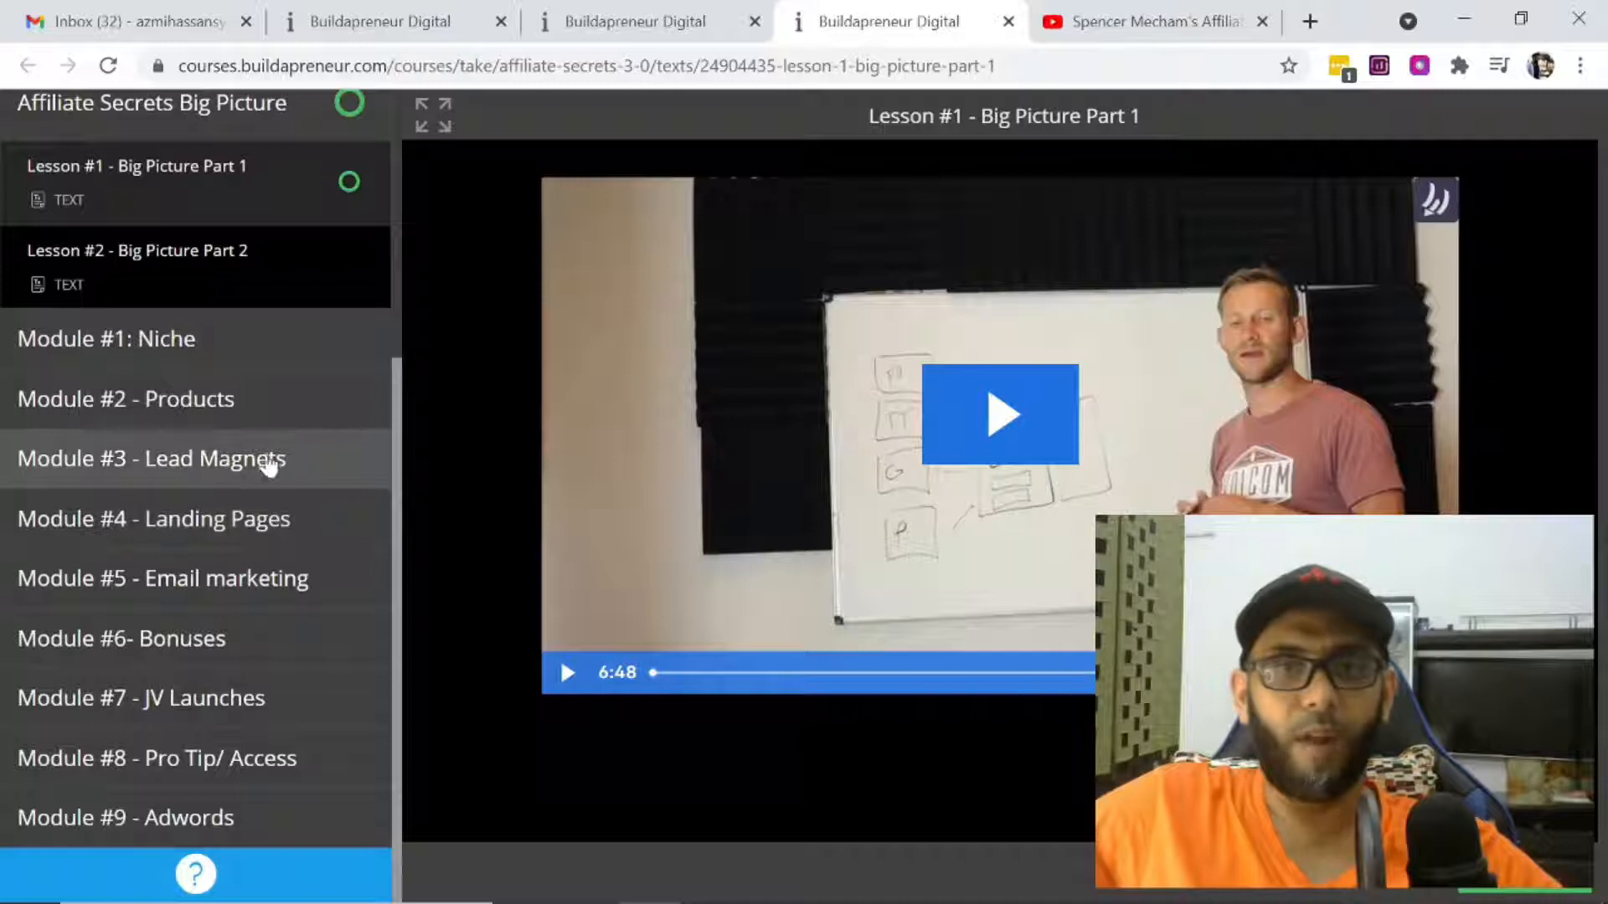
mouse_move(254, 530)
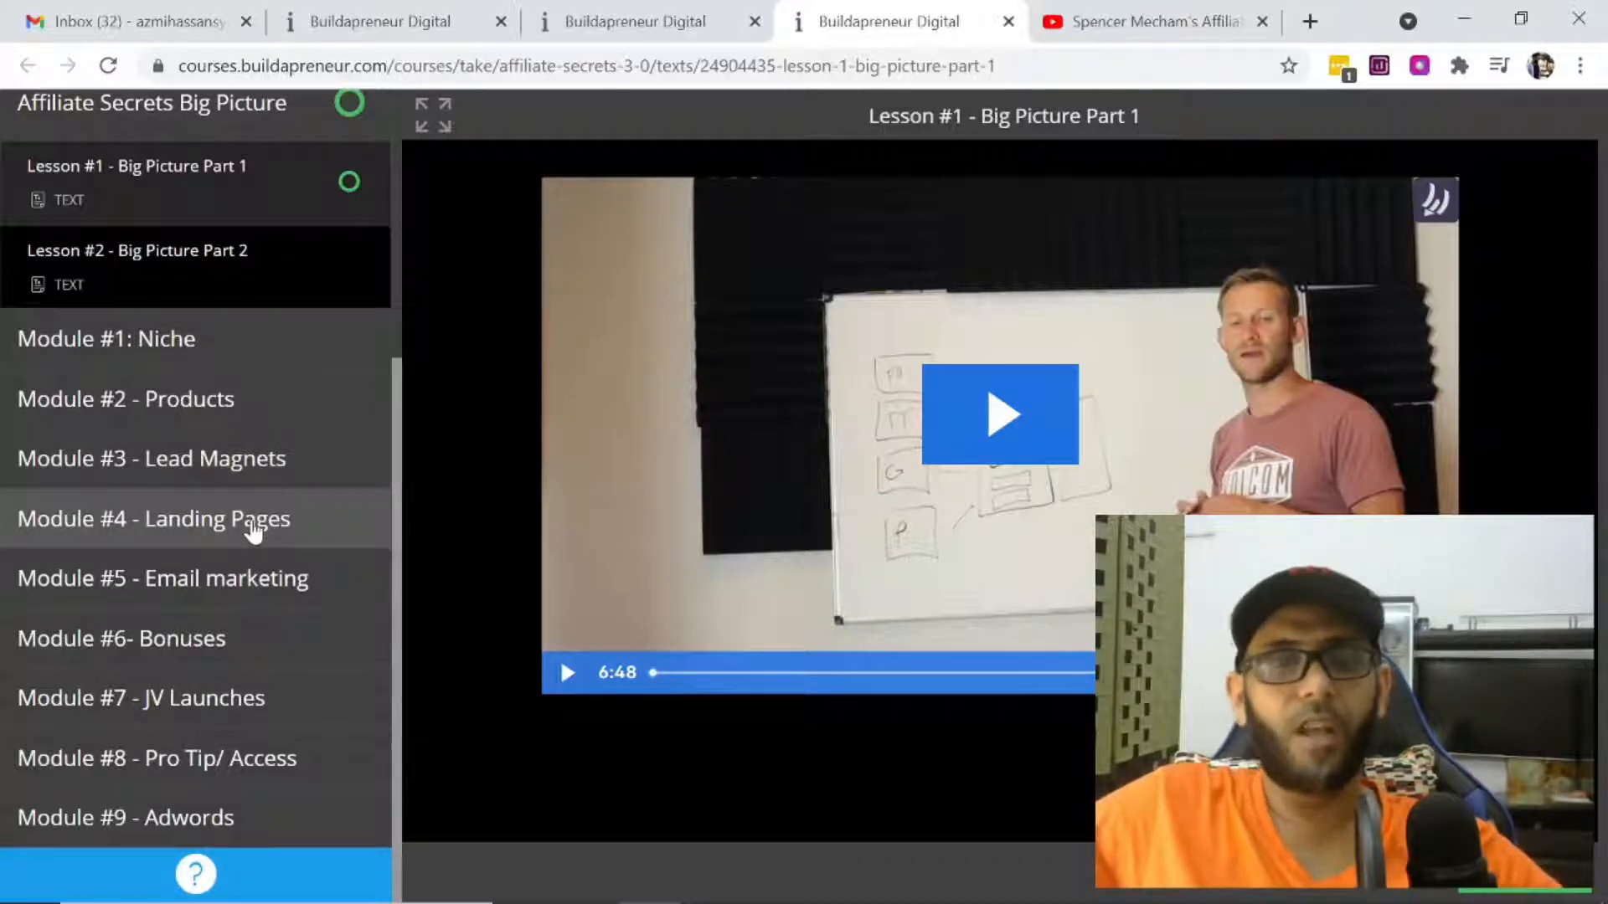
mouse_move(245, 789)
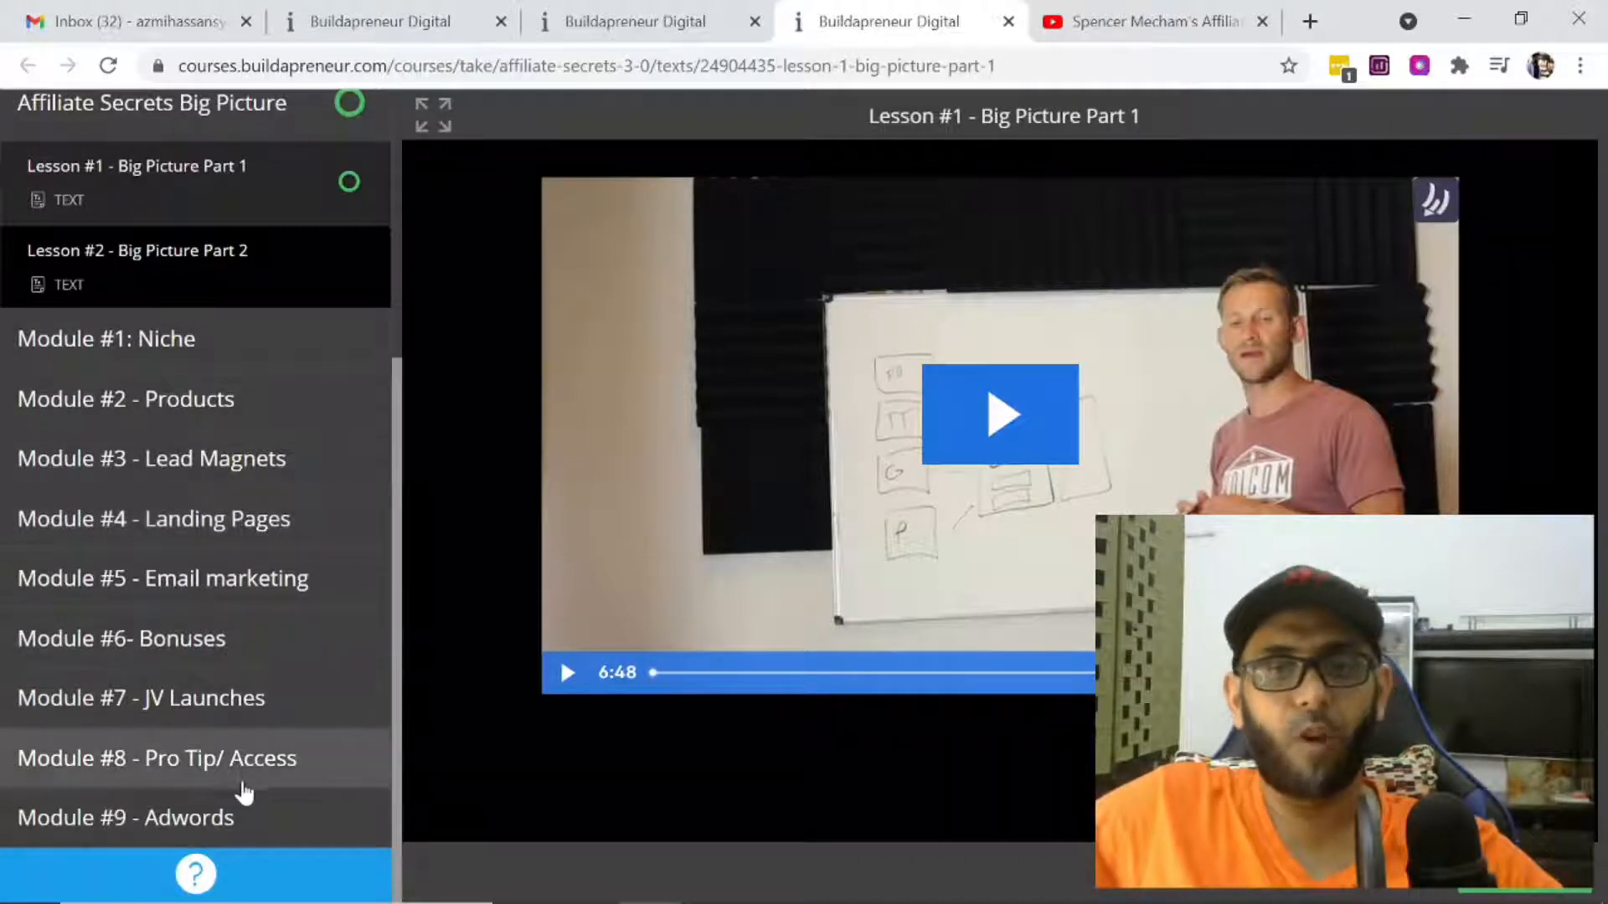
mouse_move(1329, 373)
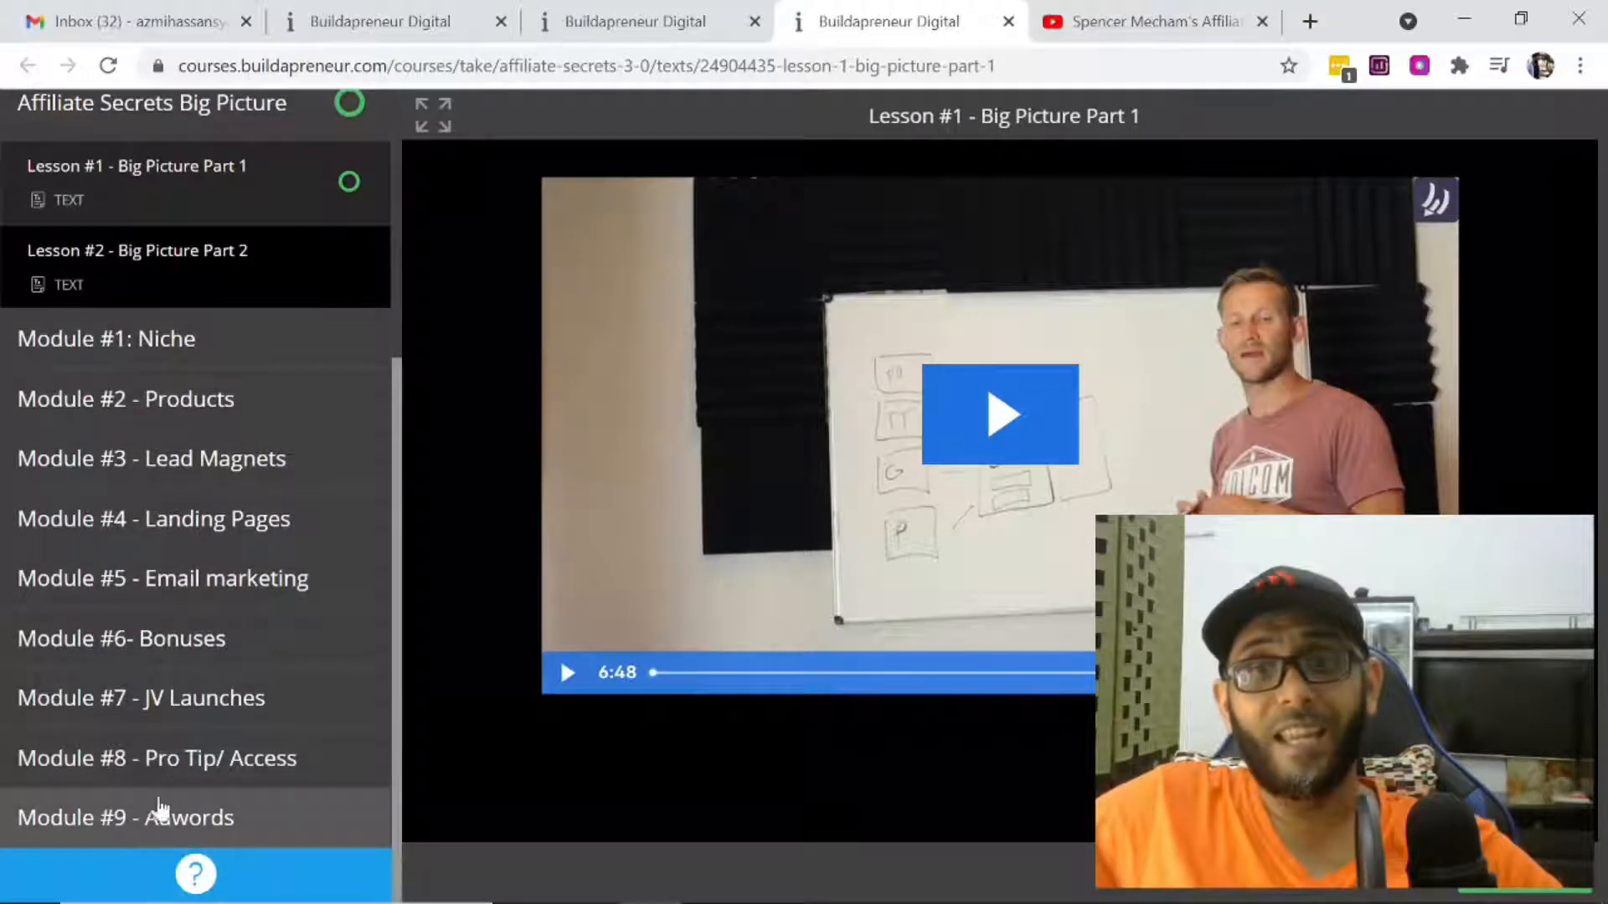
mouse_move(1271, 431)
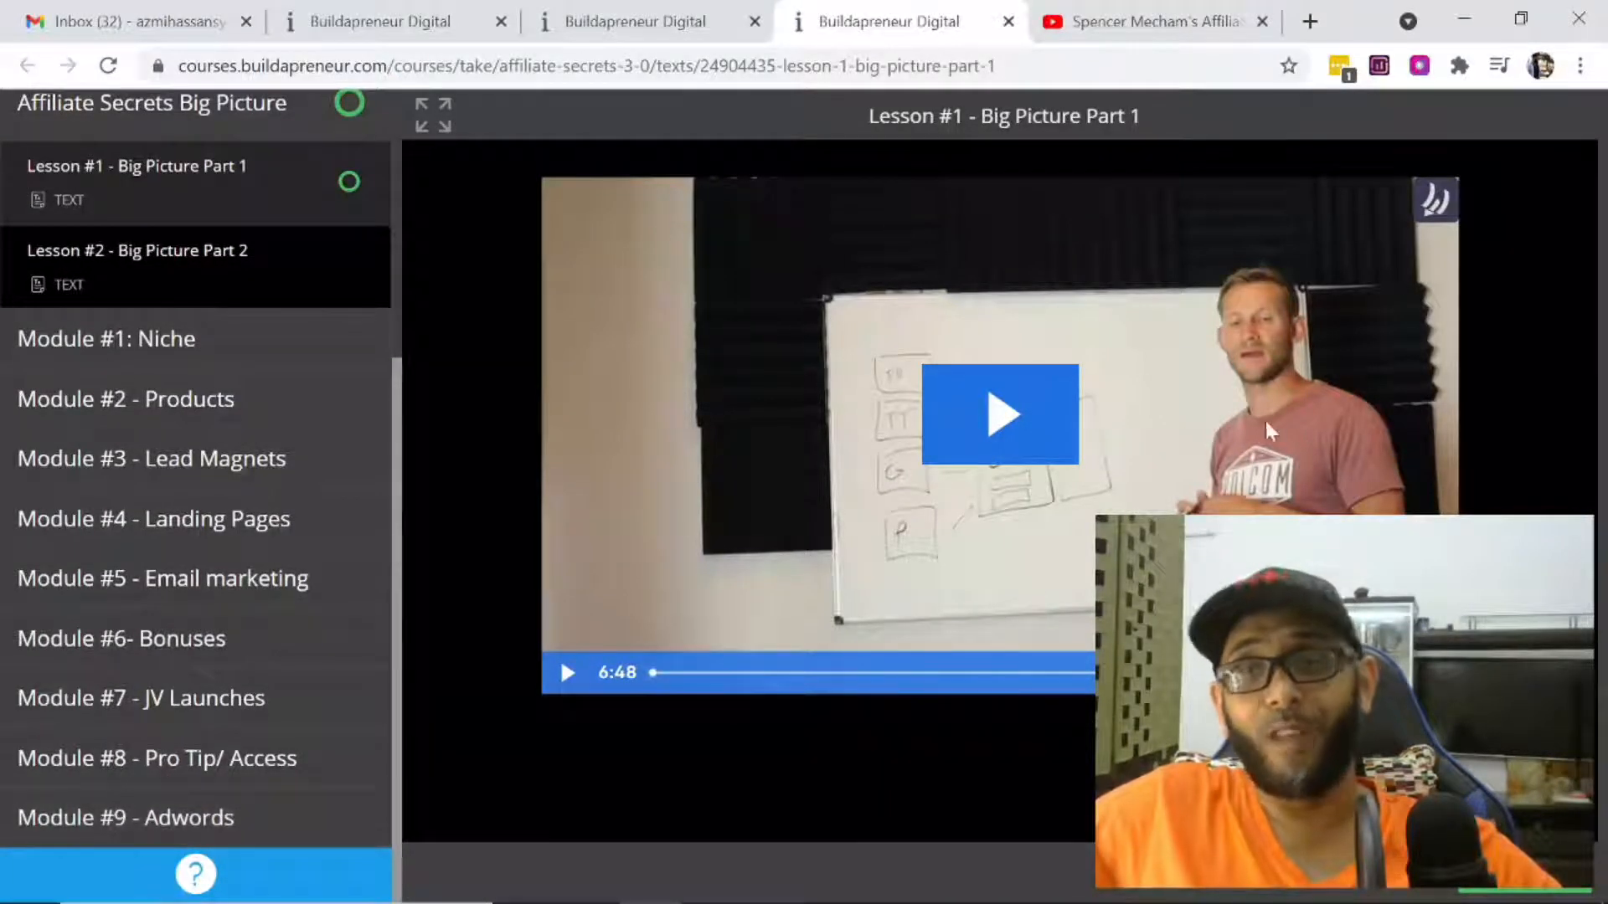
mouse_move(327, 655)
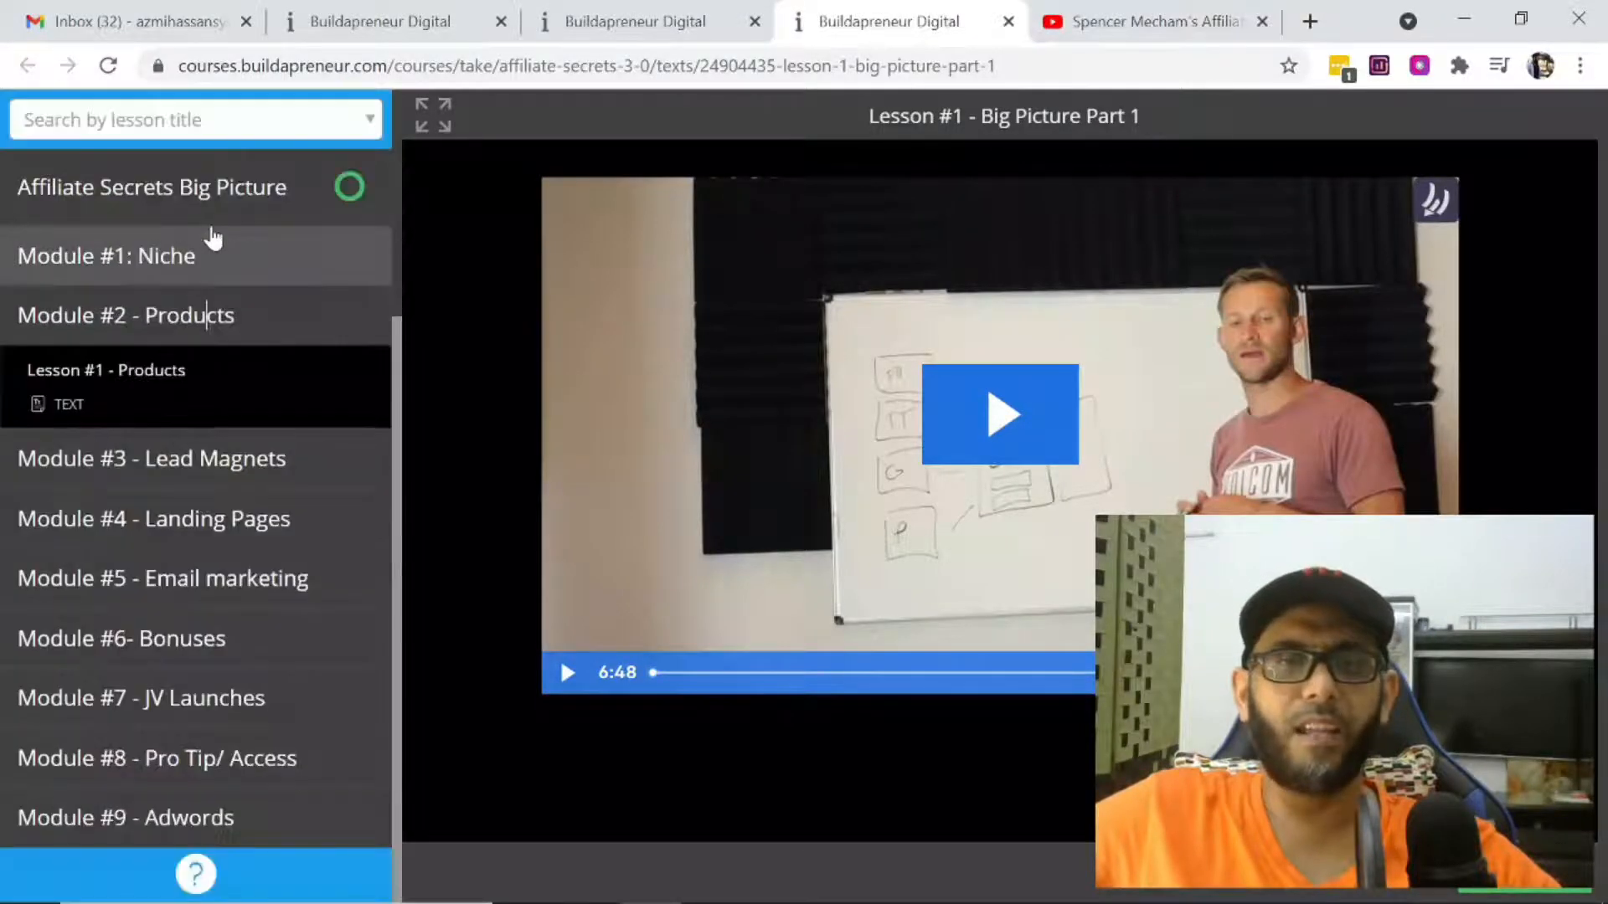
Expand Module #1: Niche, then Module #5 - Email marketing to list its lessons through Email Examples Part 2.
left_click(105, 255)
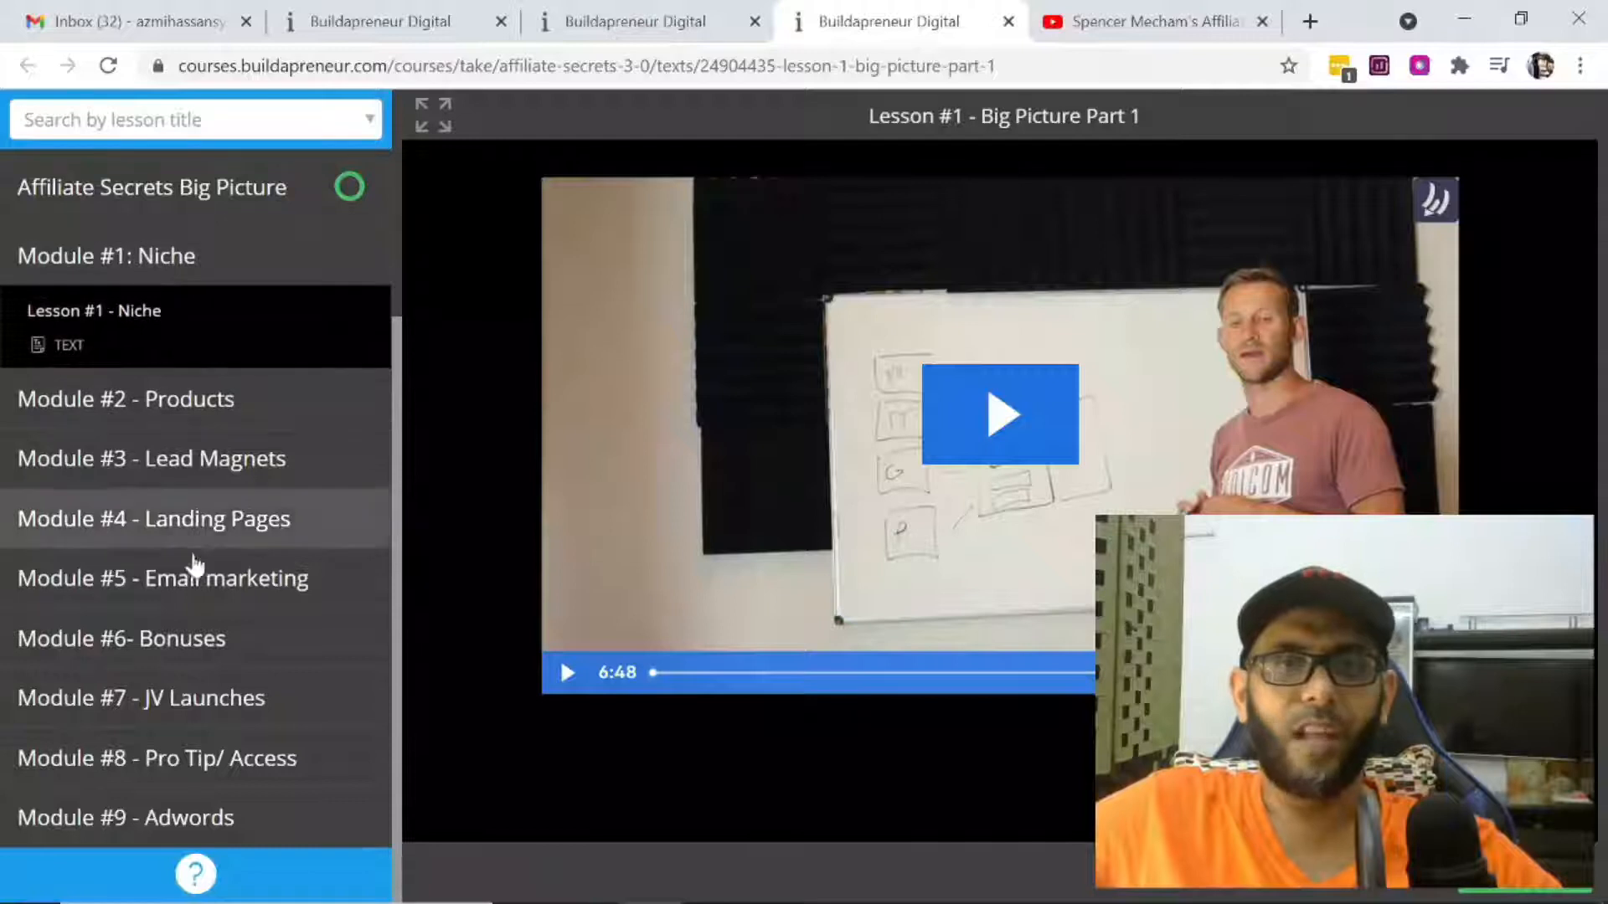
left_click(162, 577)
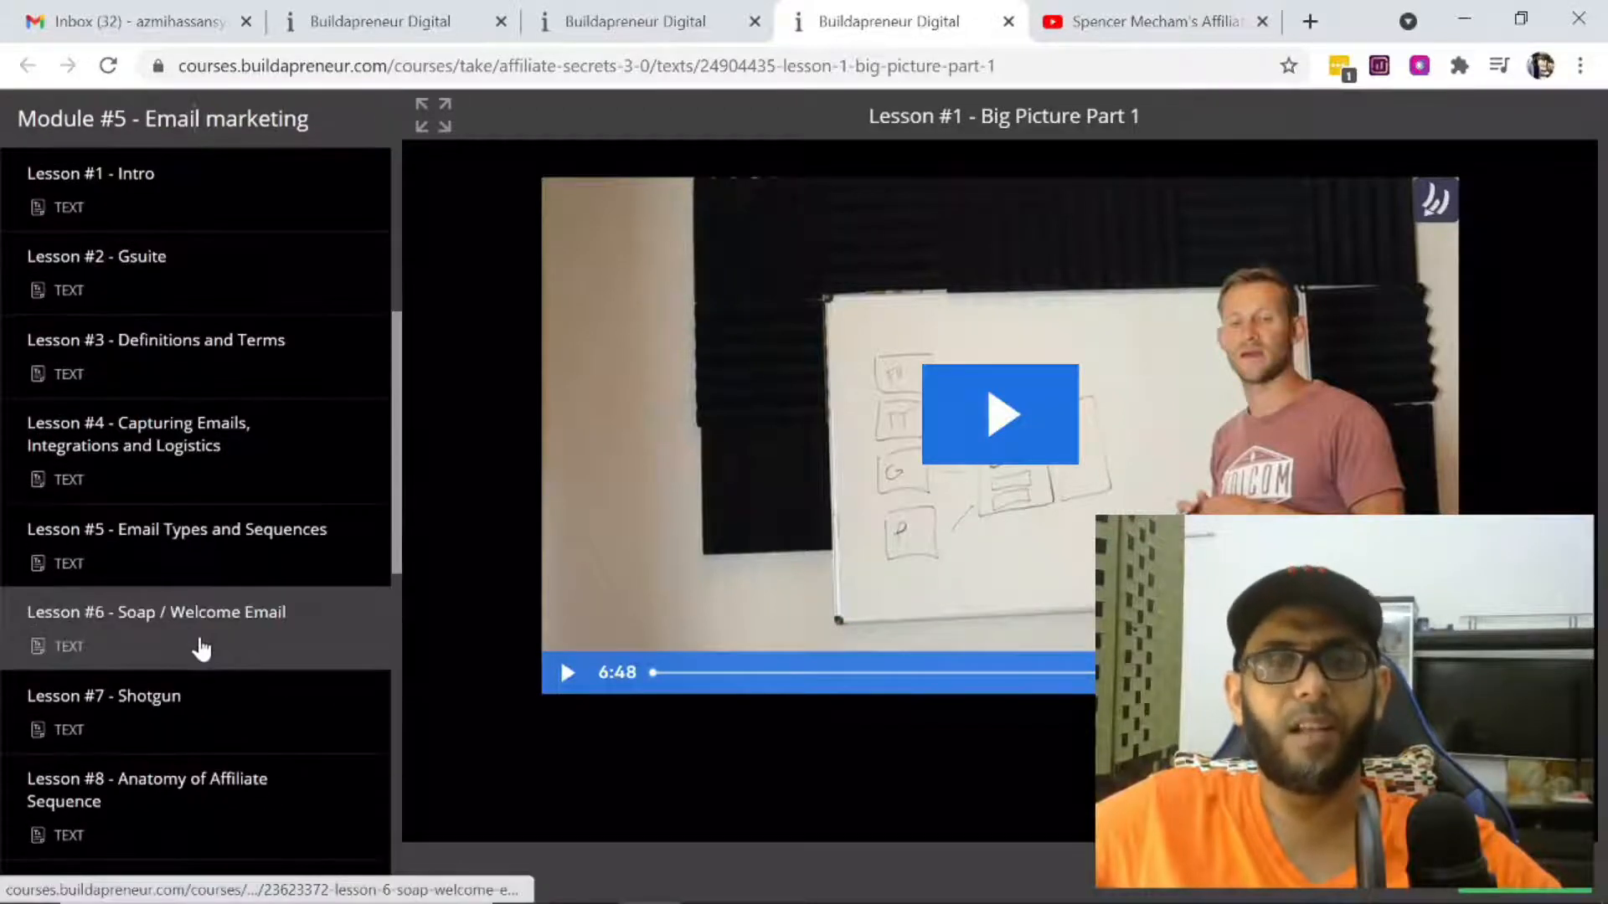
scroll("down", 3)
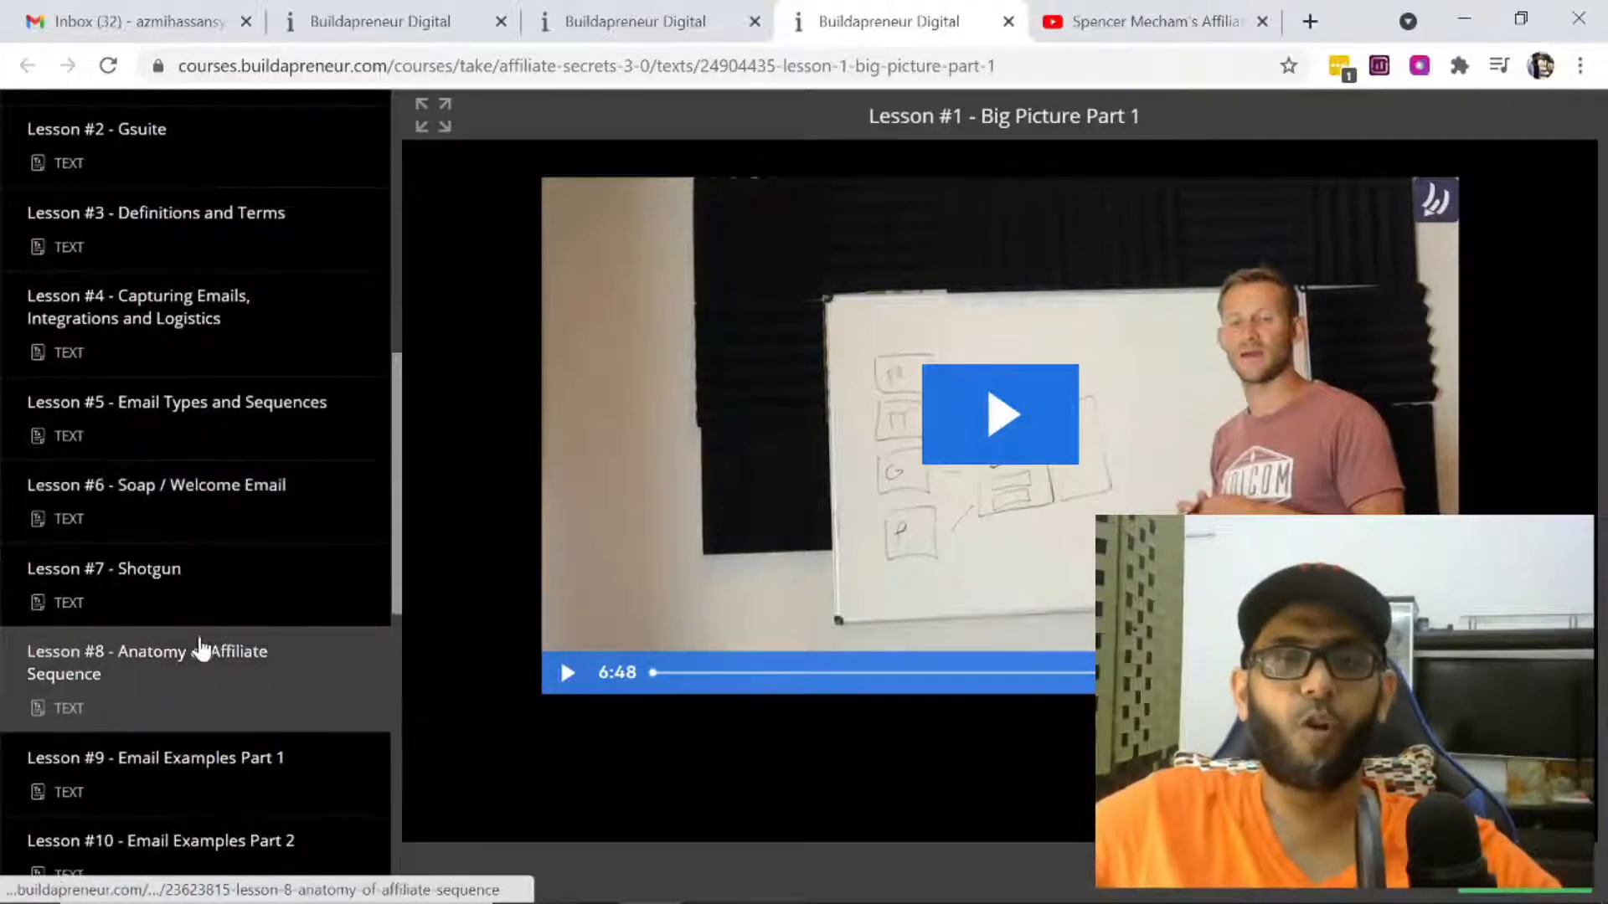
scroll("up", 3)
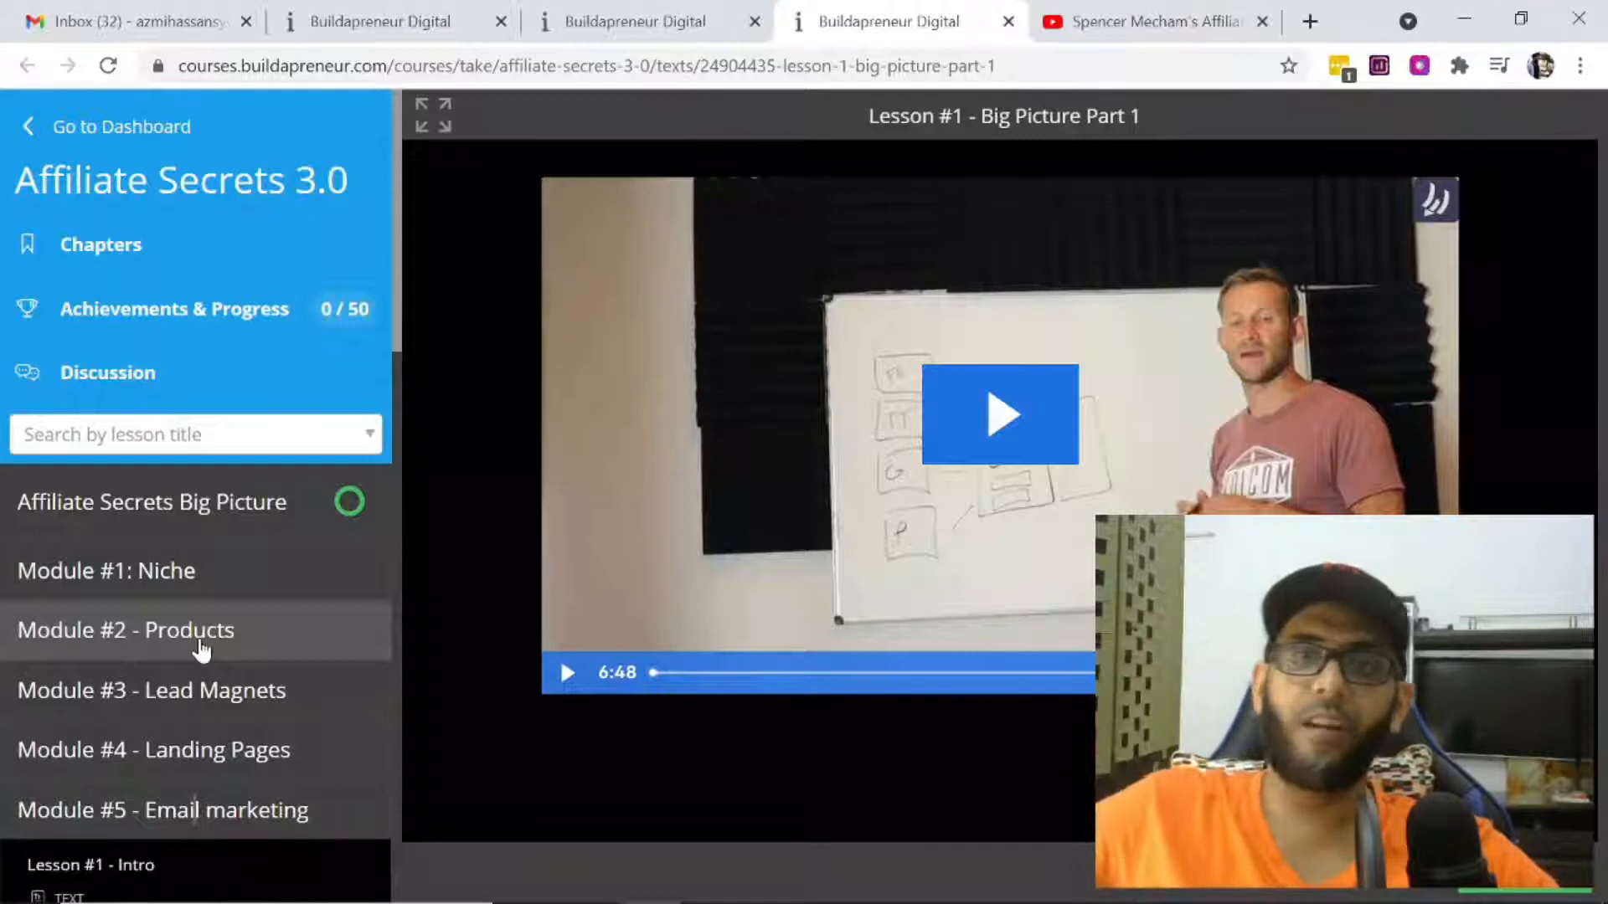
Switch to the Traffic Edition player and expand, then collapse, the Tiktok chapter's lessons.
left_click(637, 20)
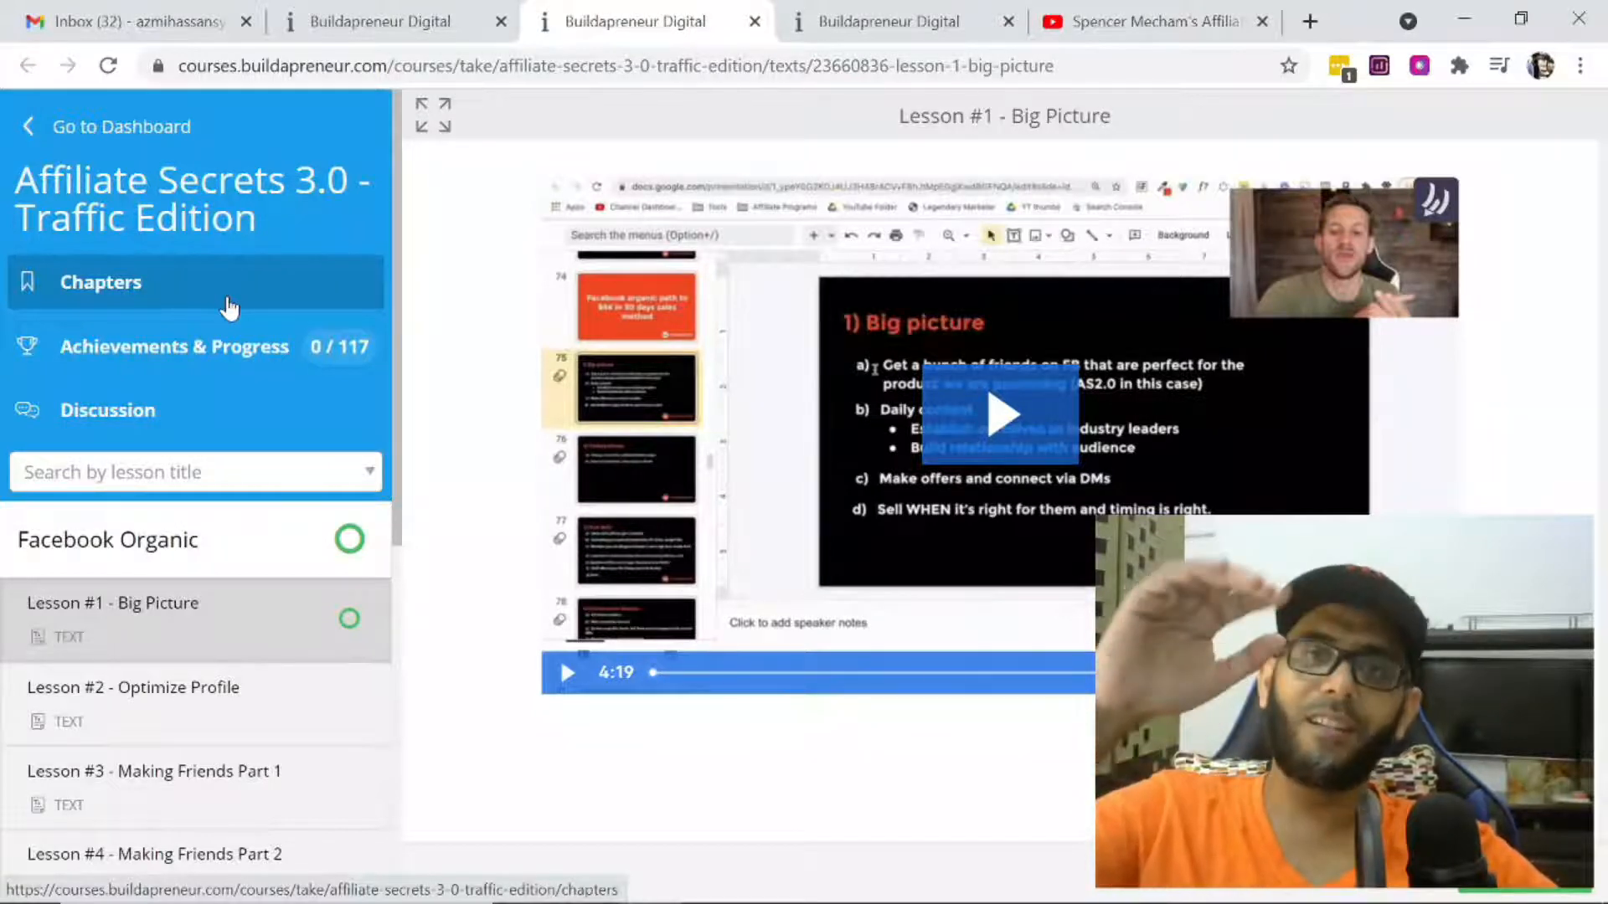
mouse_move(251, 550)
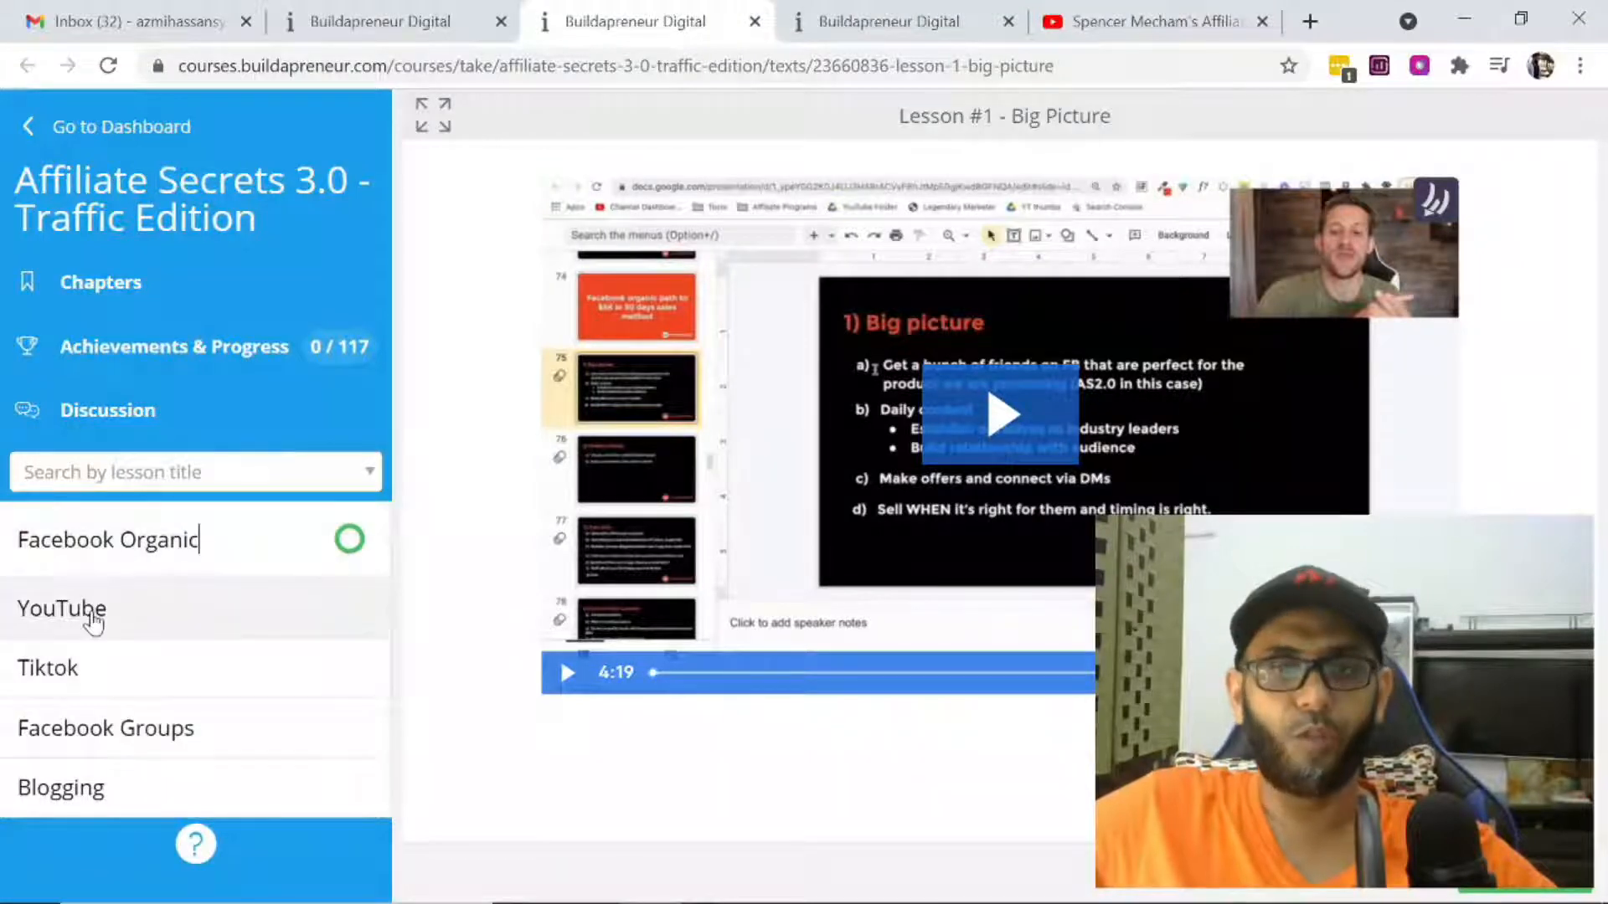
mouse_move(94, 682)
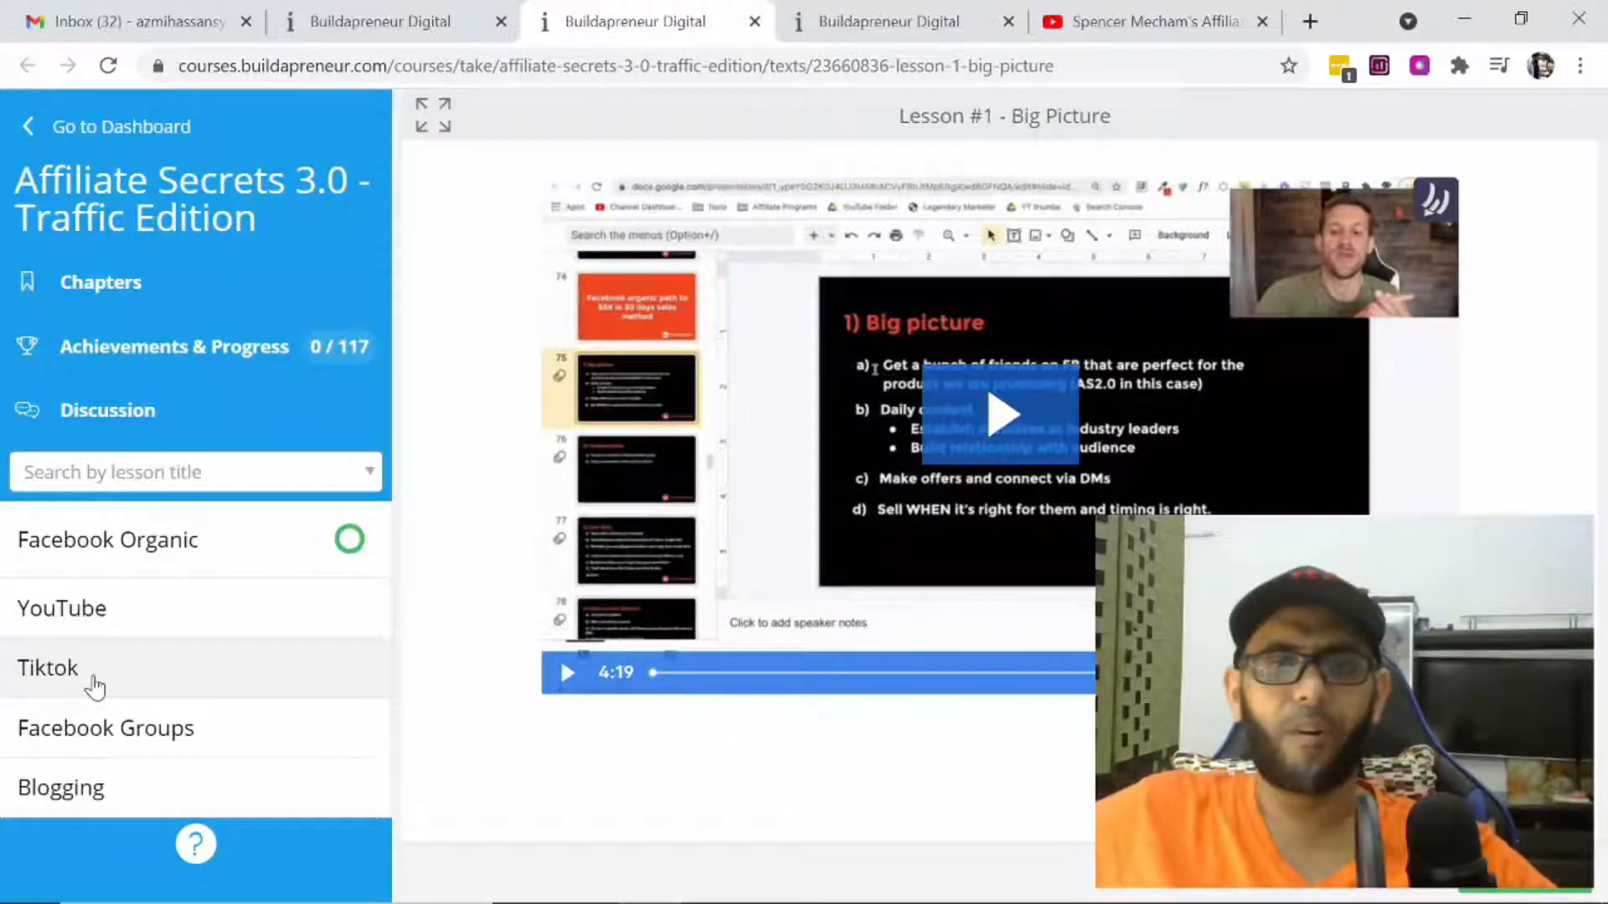
left_click(104, 728)
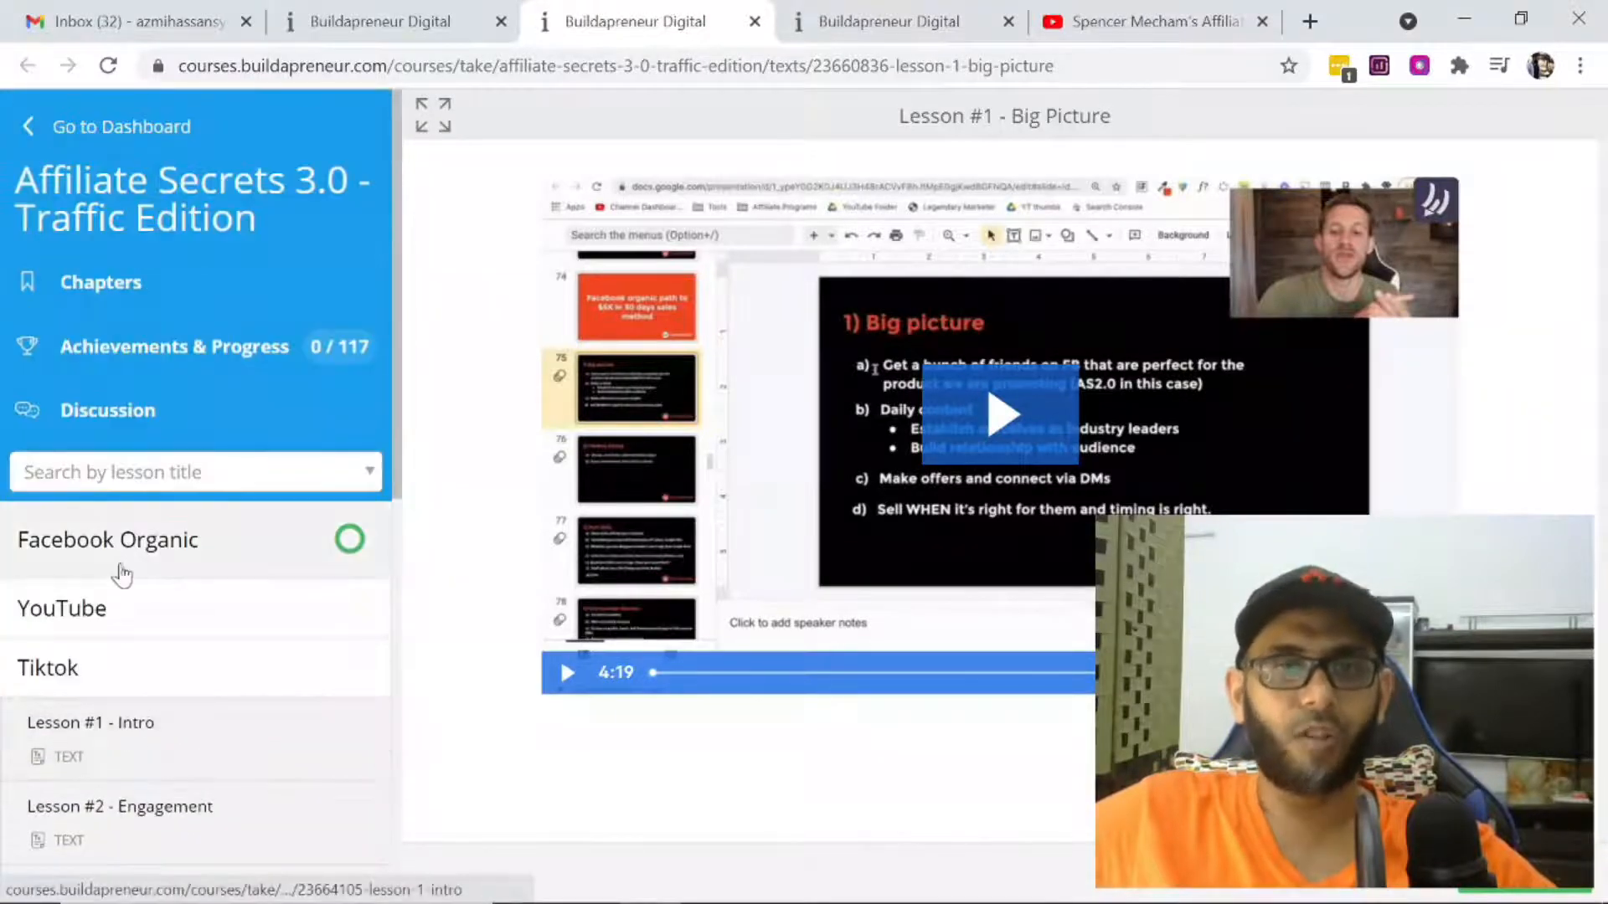
left_click(62, 608)
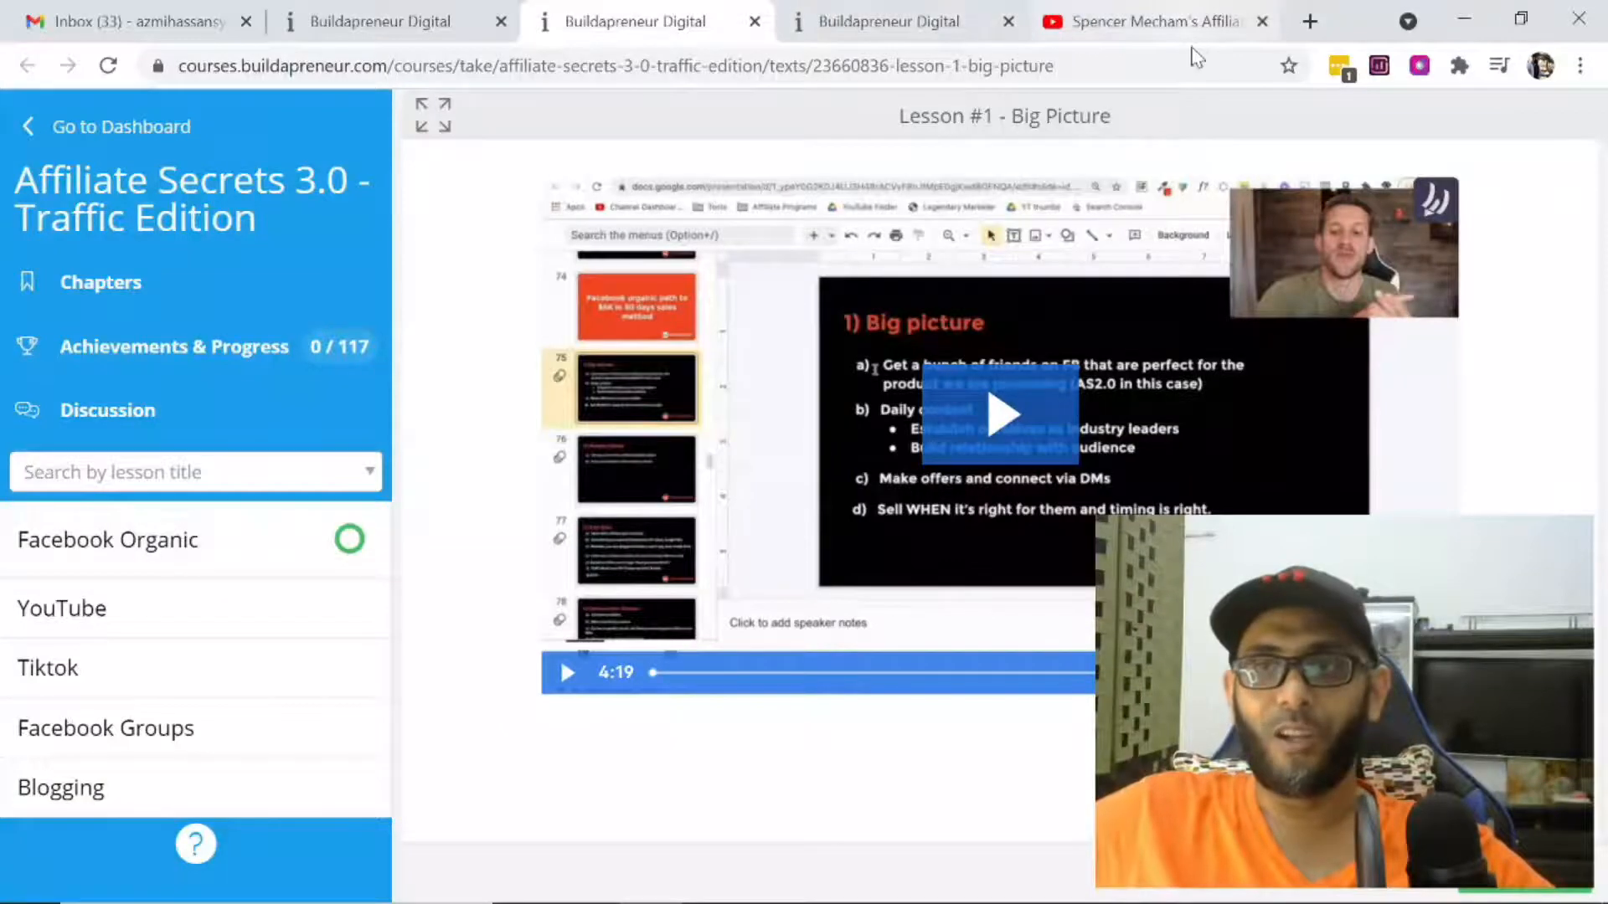
View the Affiliate Secrets 2.0 review video, then return to the Traffic Edition course tab.
left_click(1154, 20)
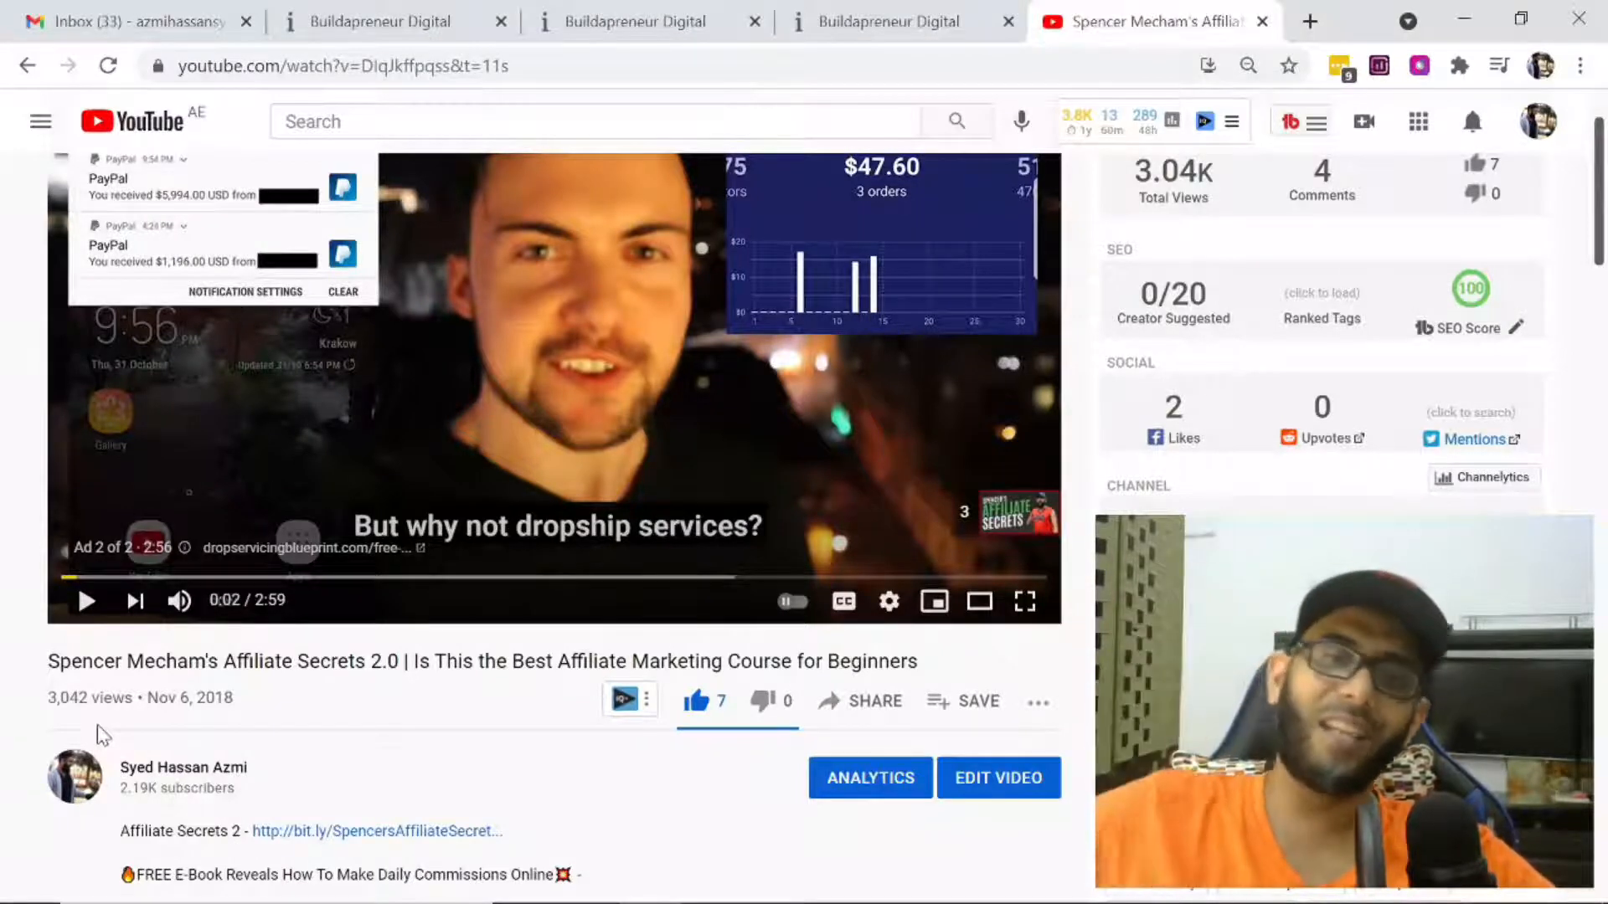
mouse_move(429, 702)
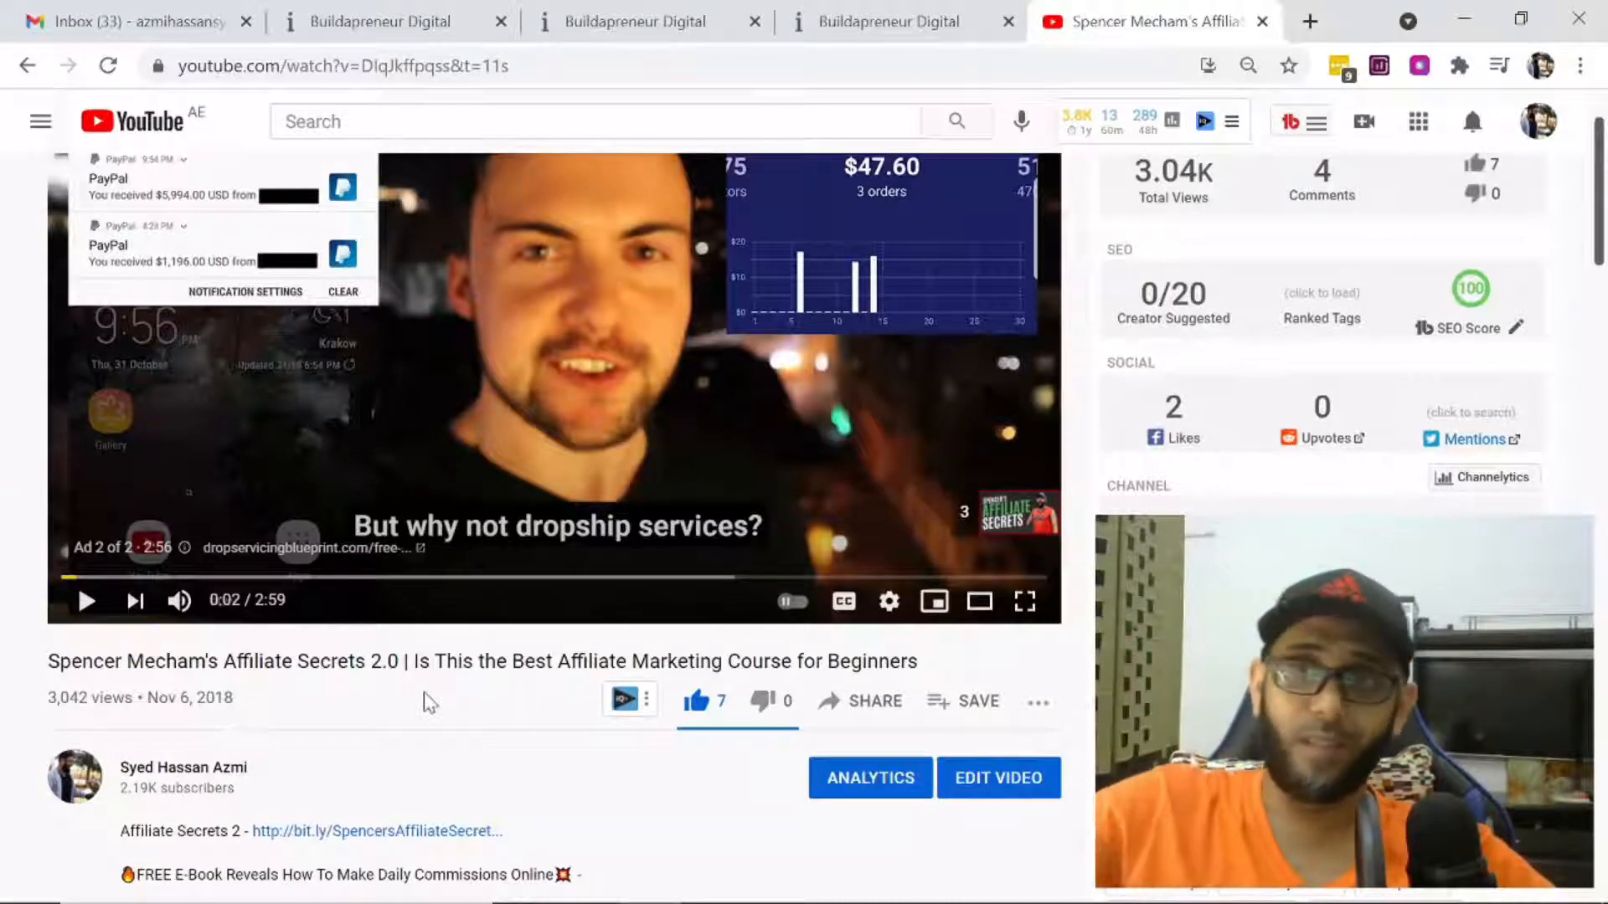
left_click(636, 20)
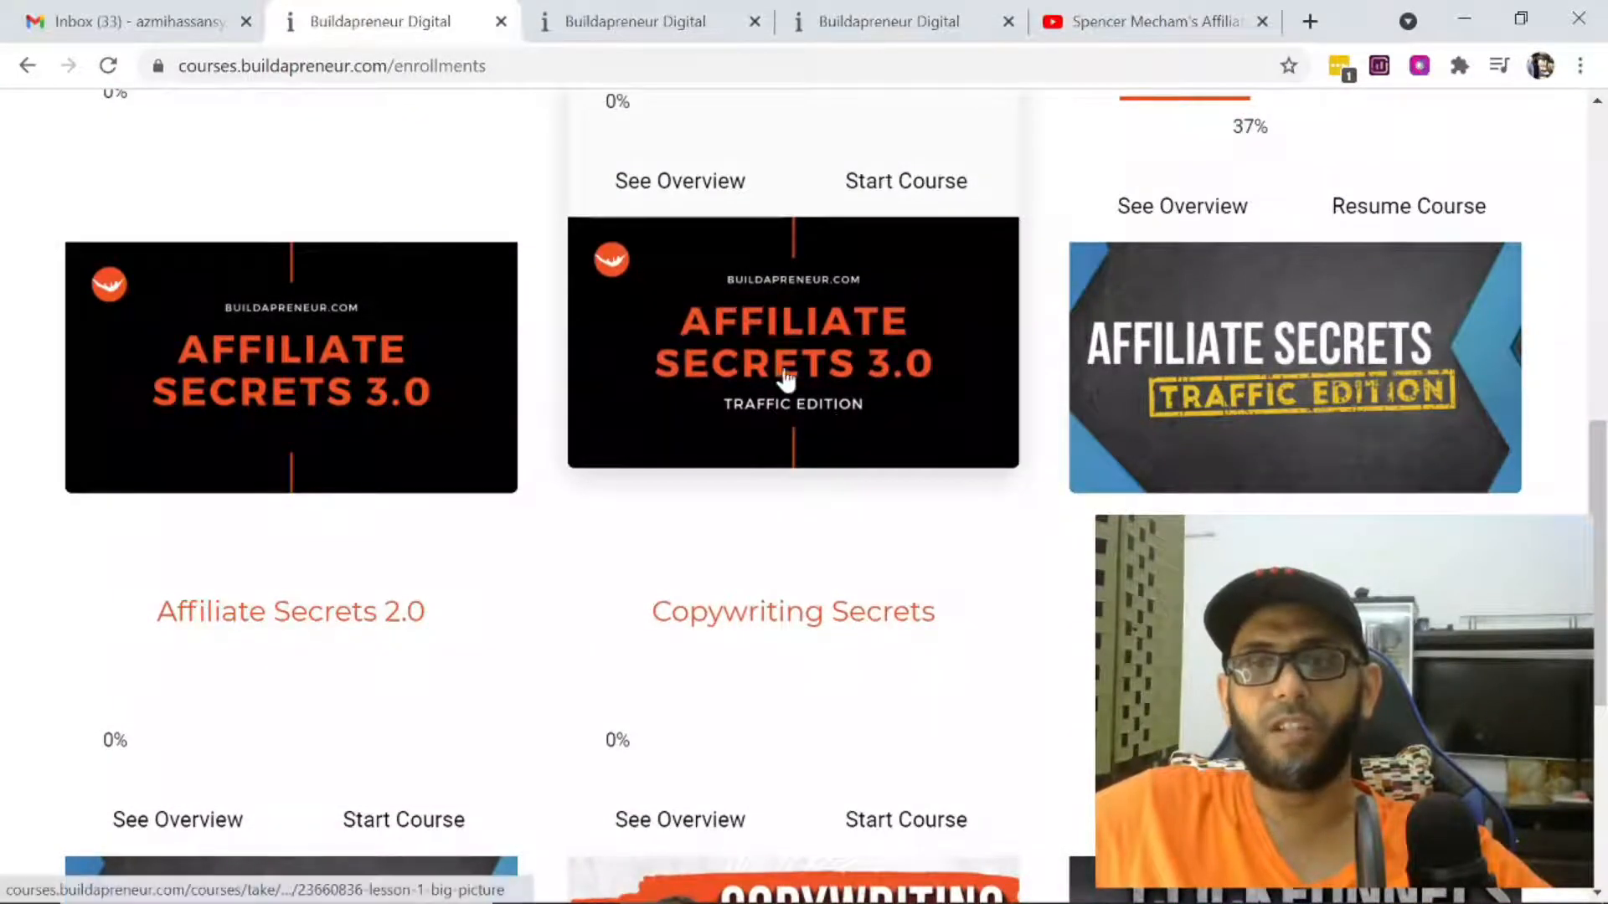
mouse_move(593, 320)
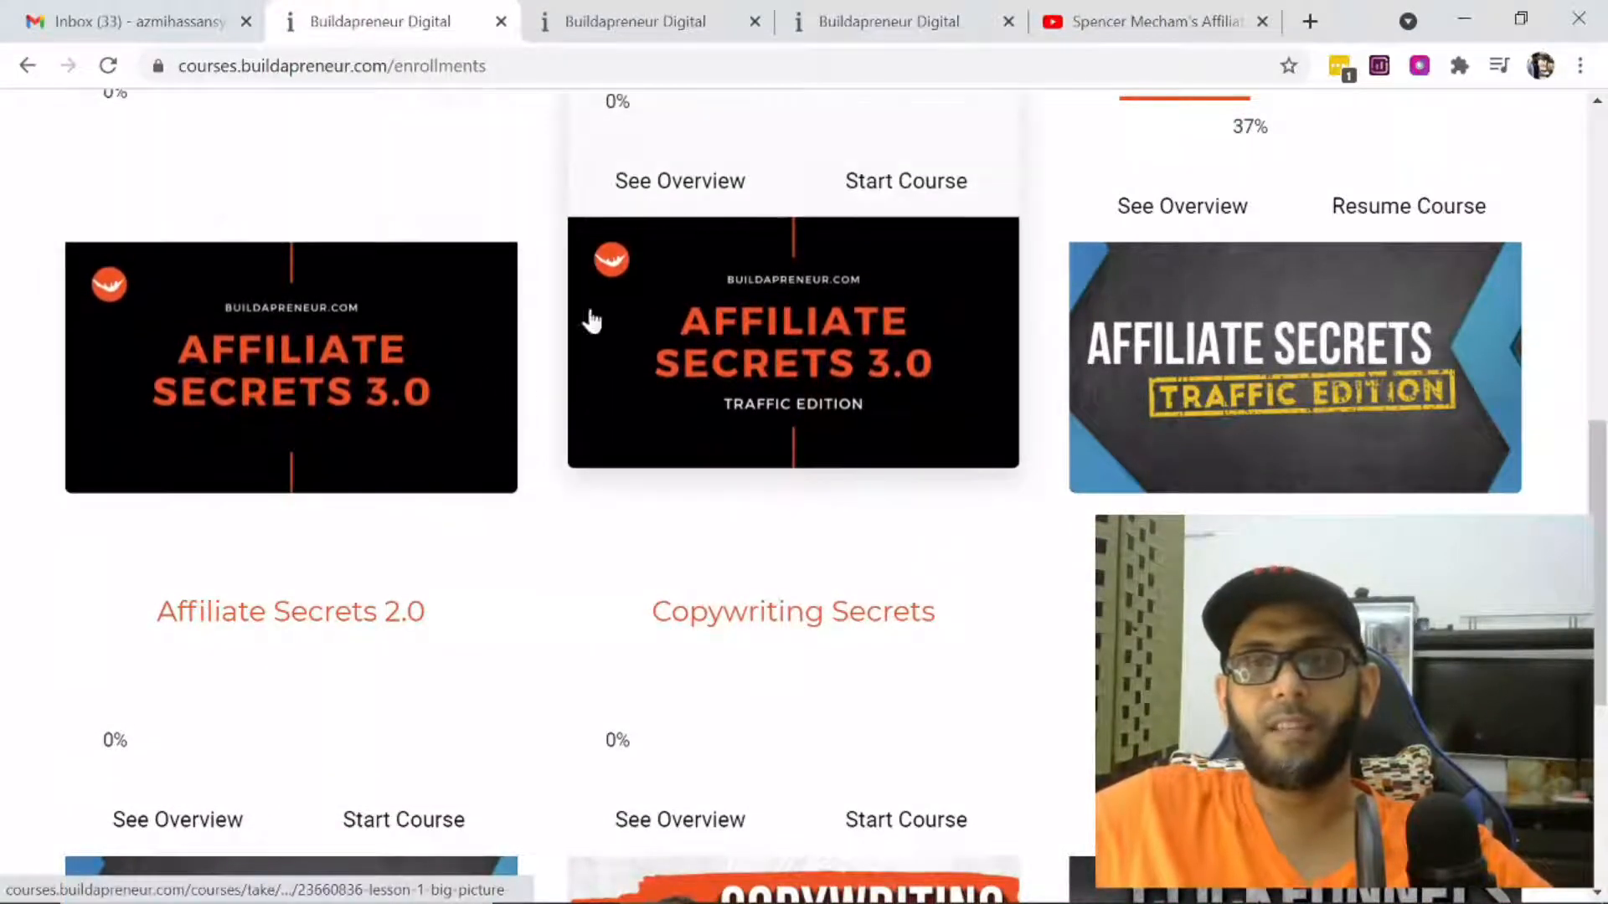
mouse_move(803, 483)
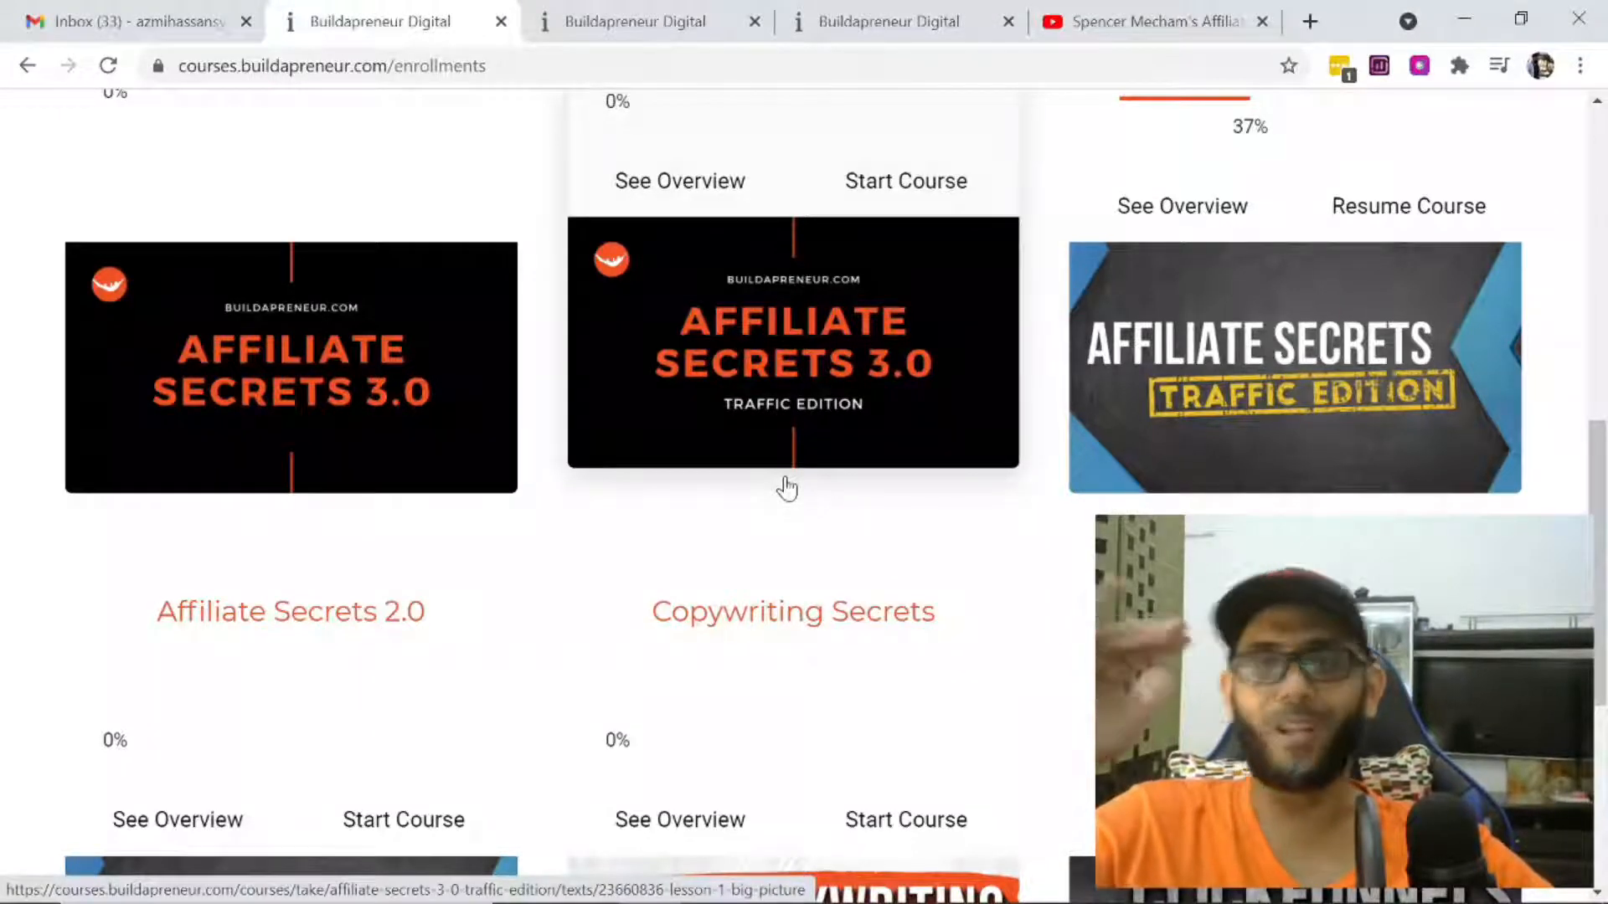
Open the Affiliate Secrets 3.0 - Traffic Edition course from the enrollments cards.
left_click(904, 181)
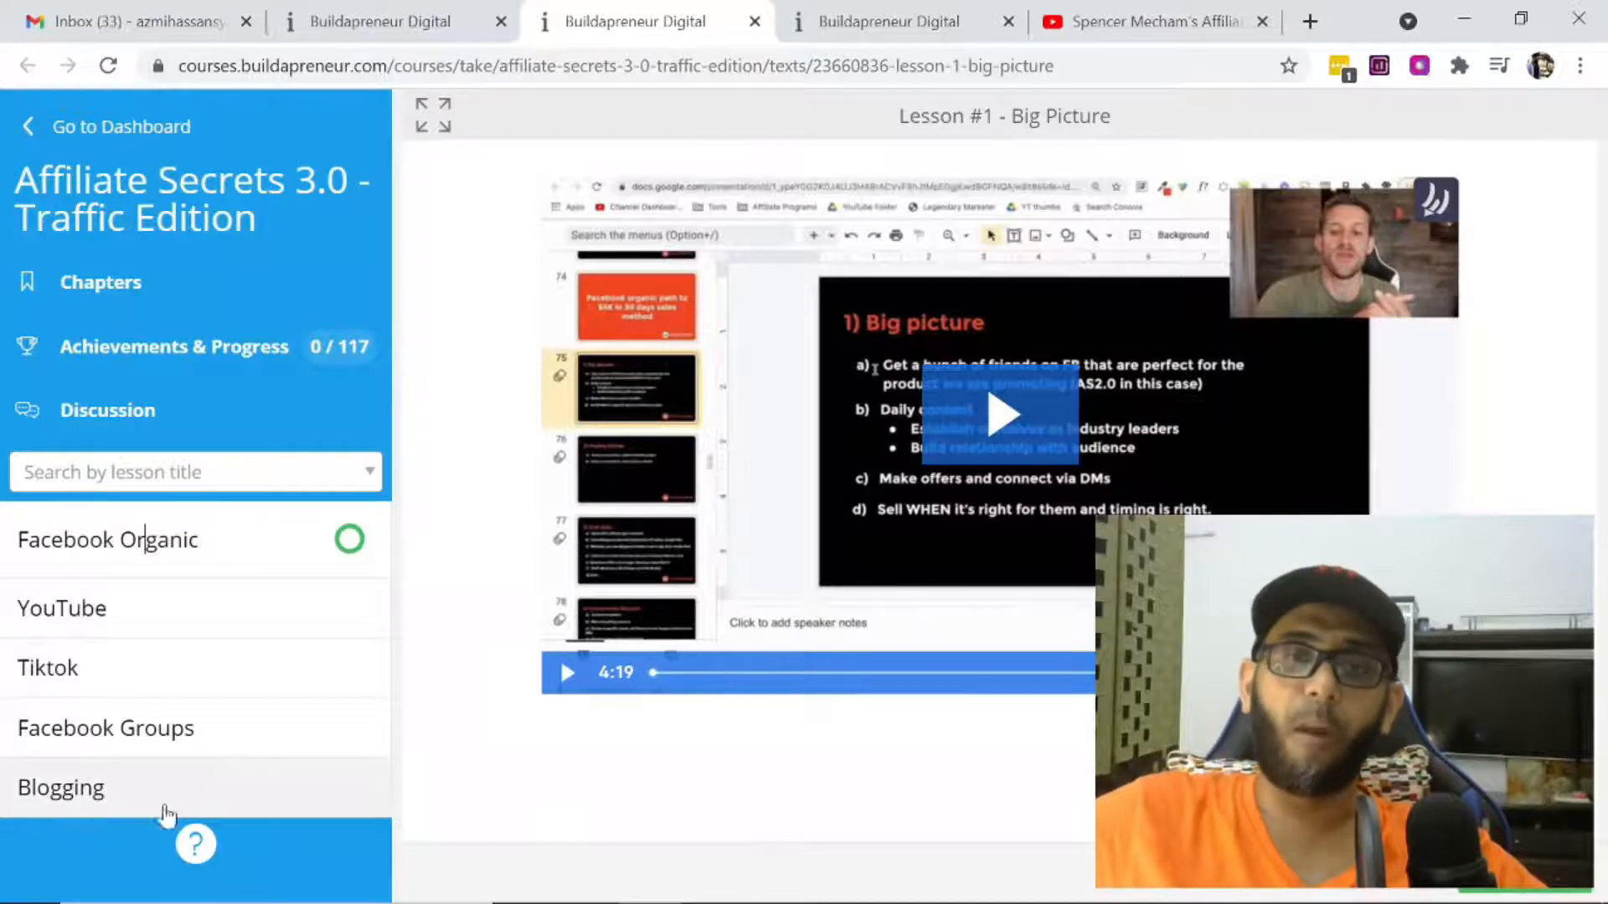
mouse_move(139, 695)
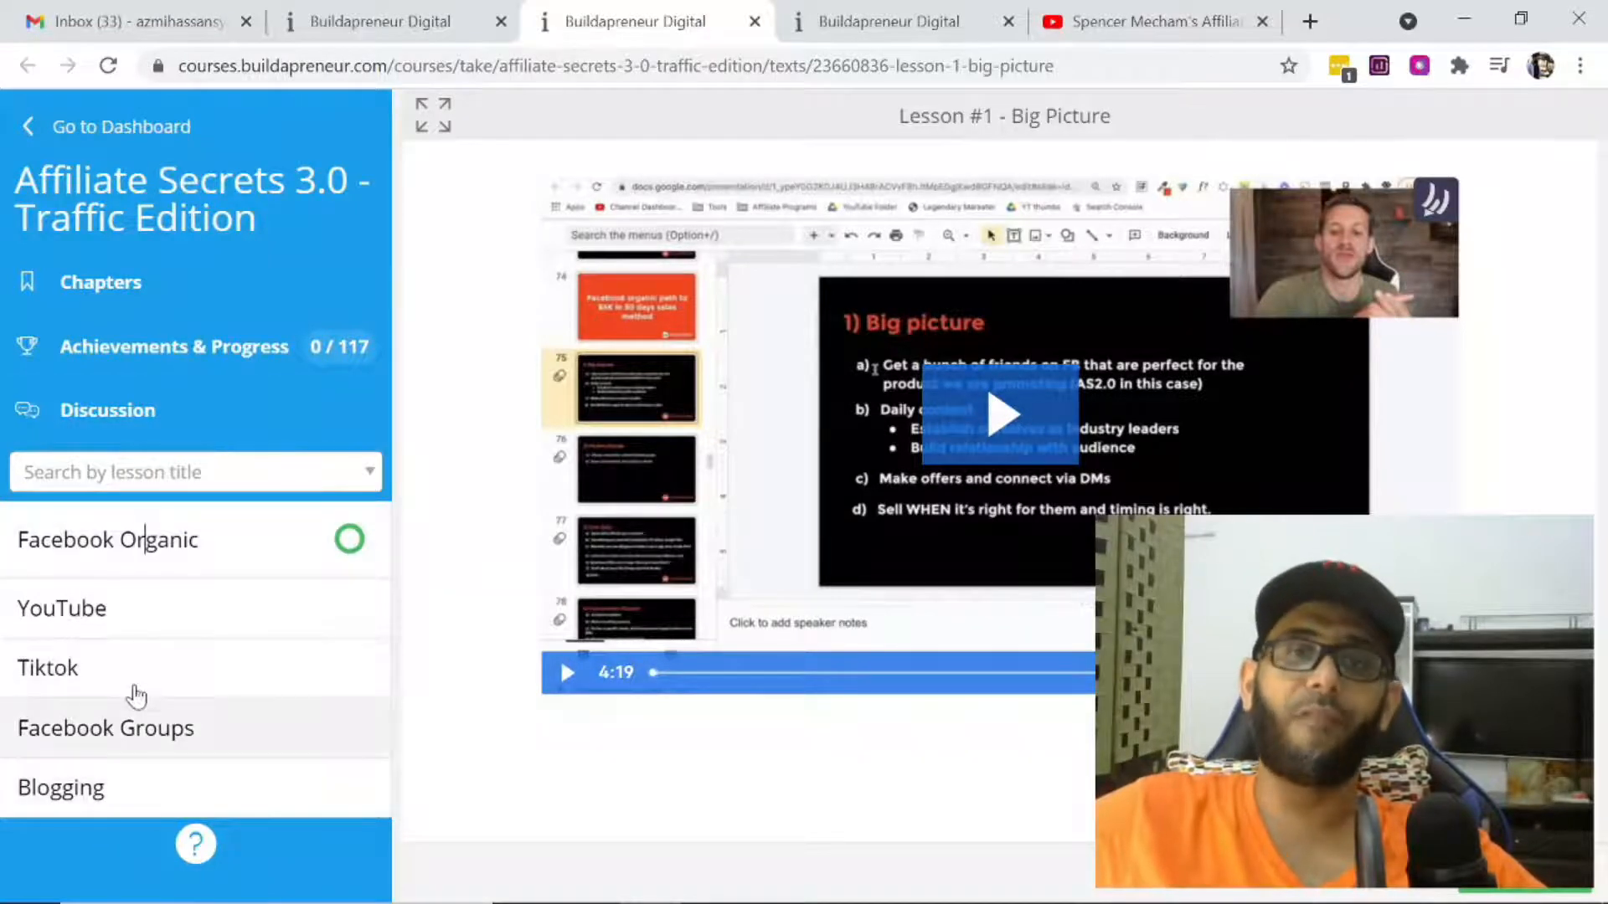
mouse_move(134, 801)
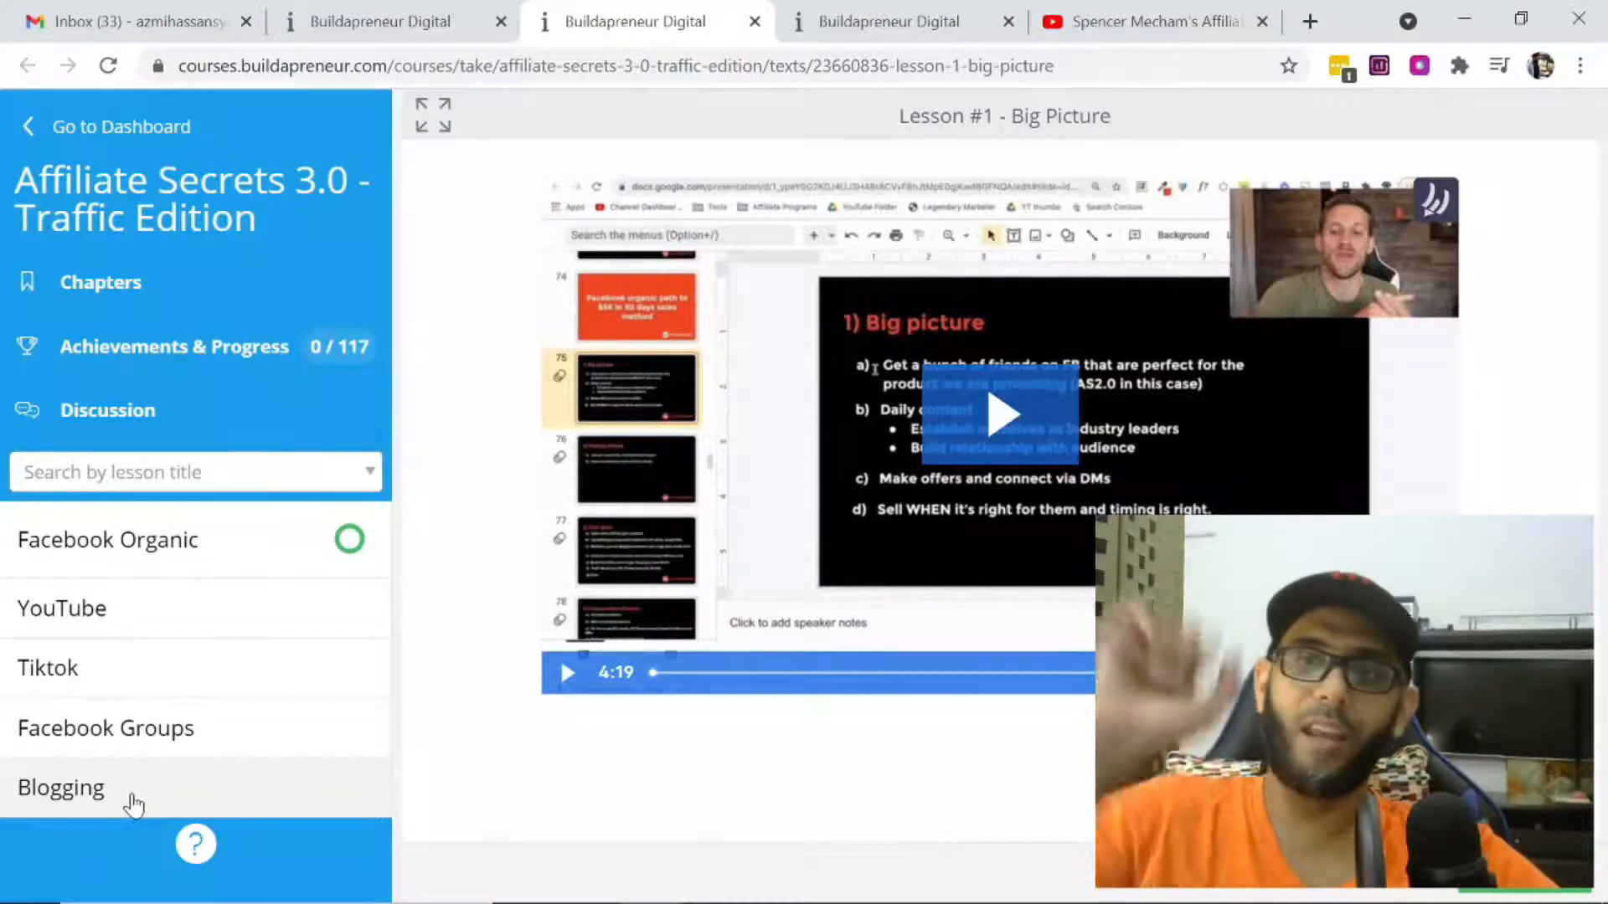
Go back to the Buildapreneur enrolled courses dashboard.
left_click(380, 20)
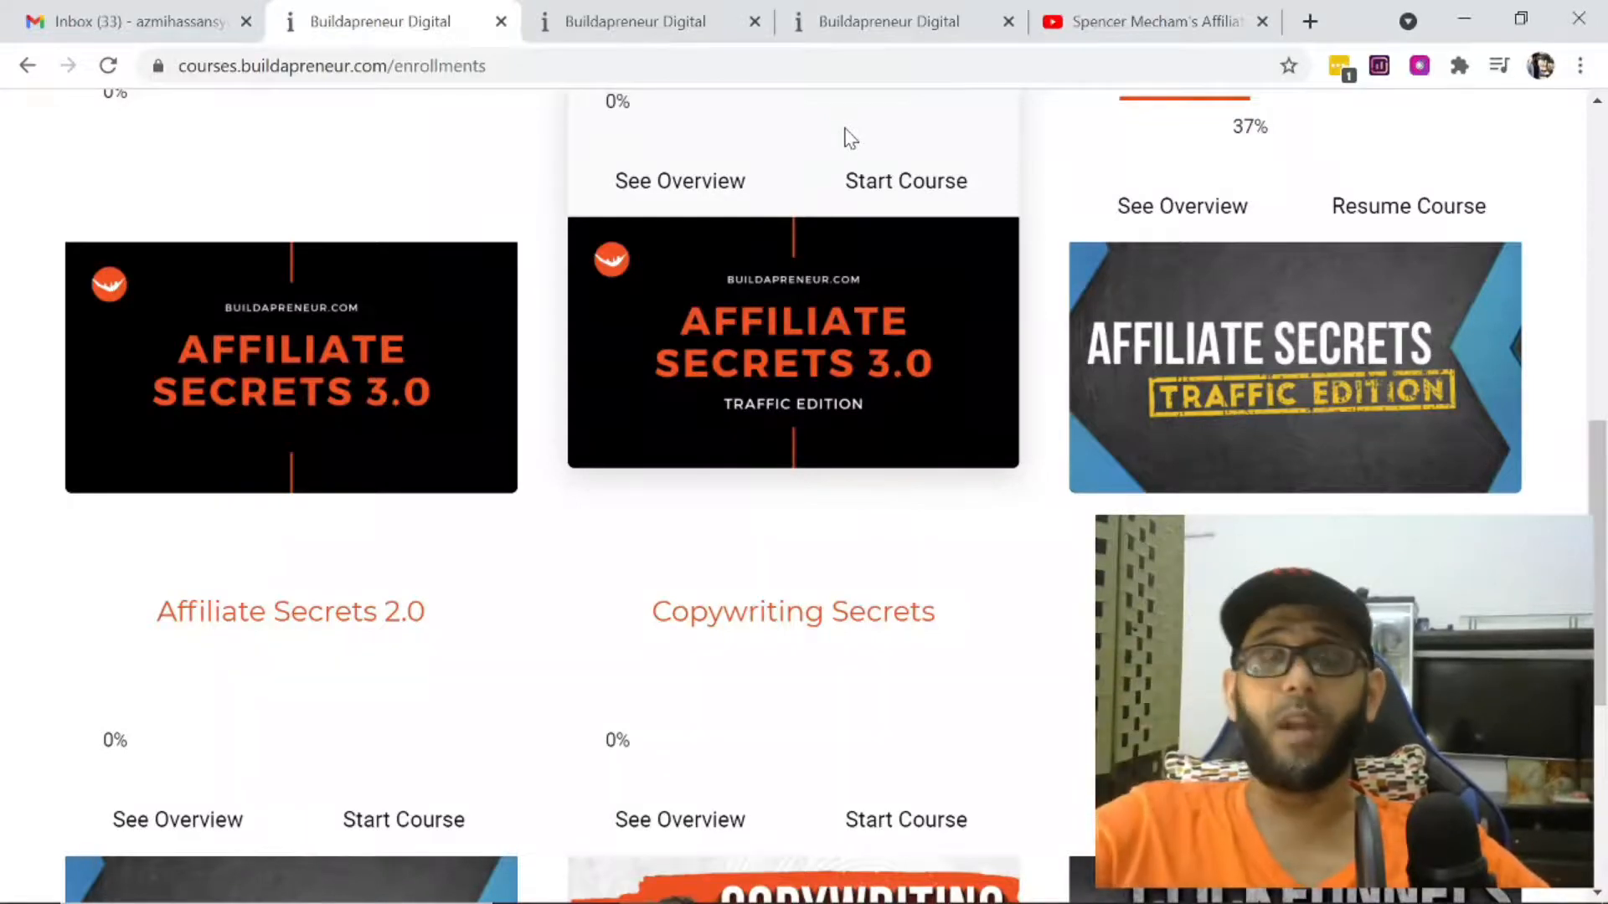
Return to the Affiliate Secrets 2.0 review video and show the YouTube account menu.
scroll("down", 3)
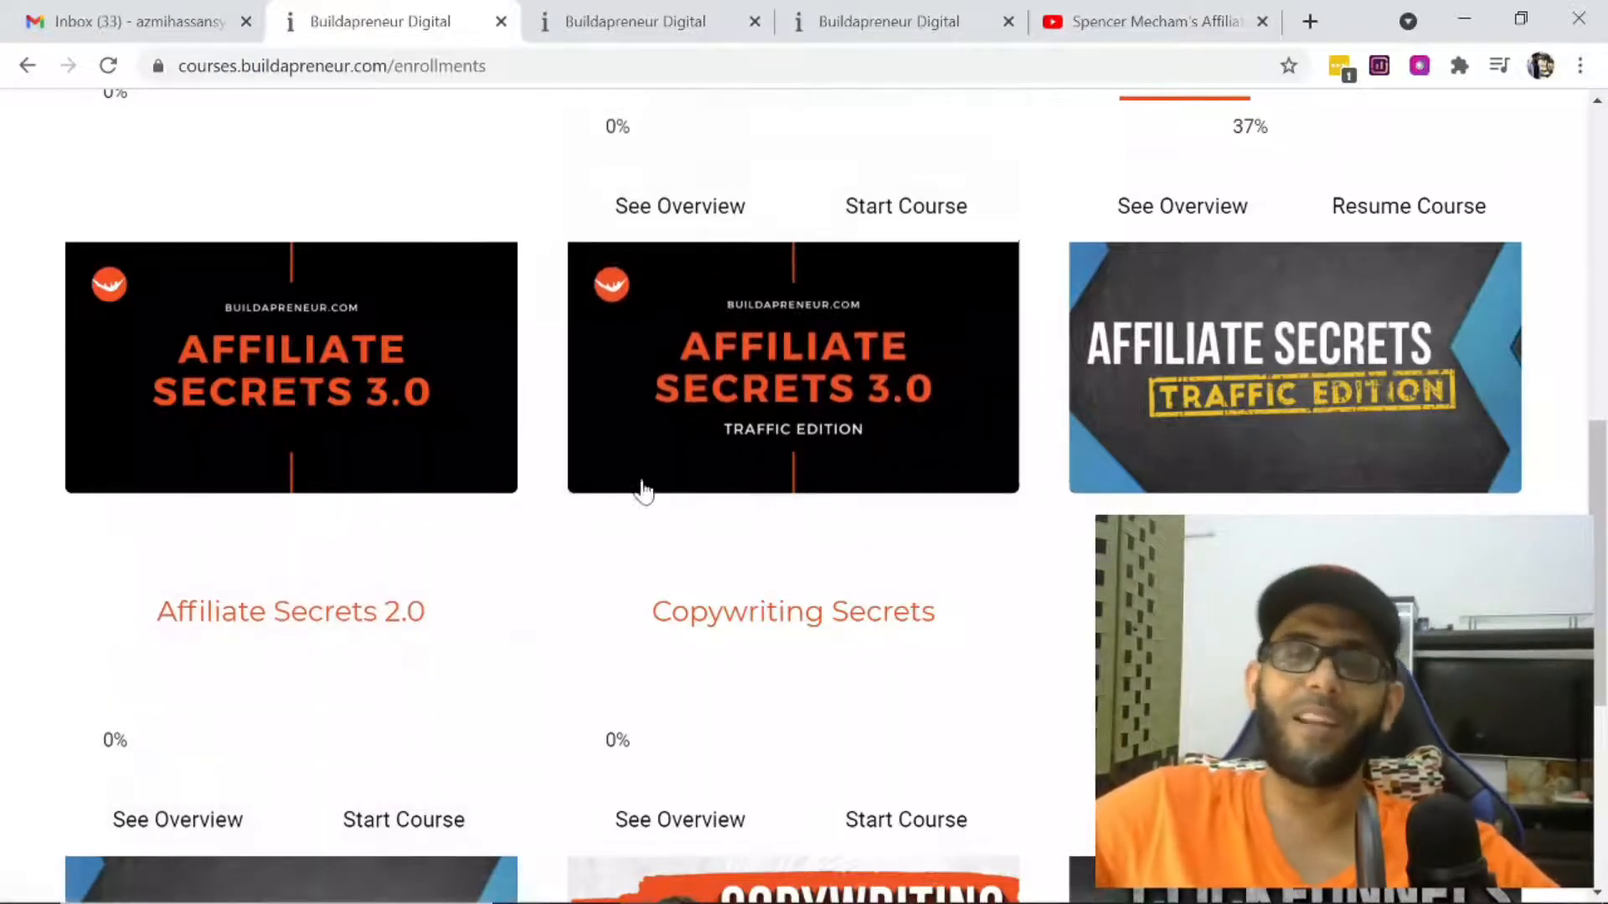
left_click(1149, 20)
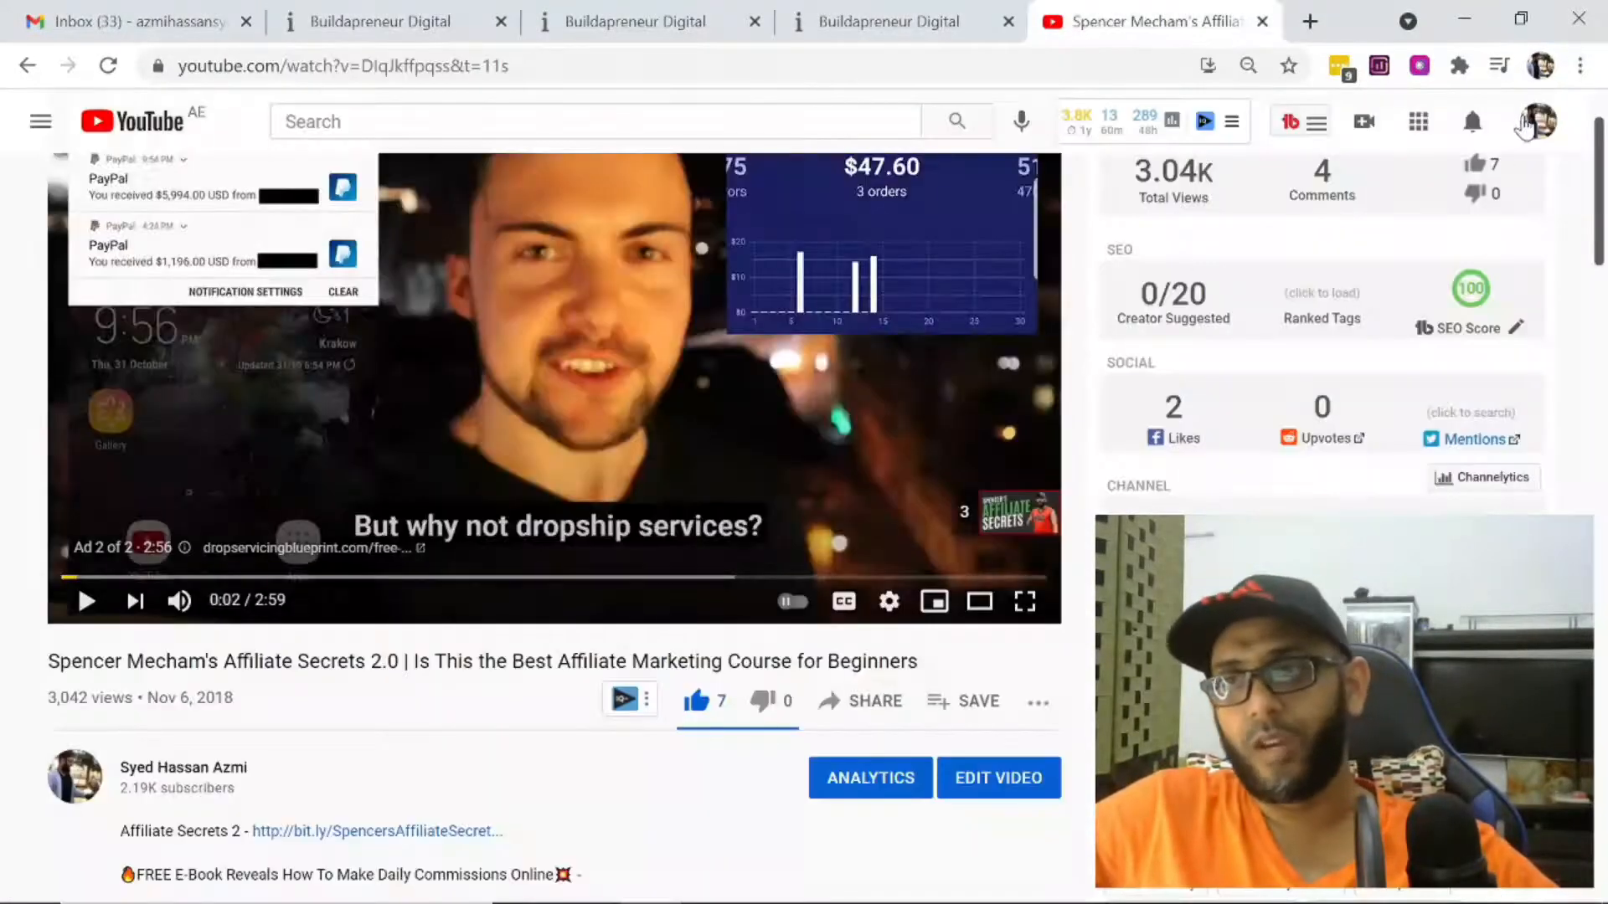
left_click(1536, 121)
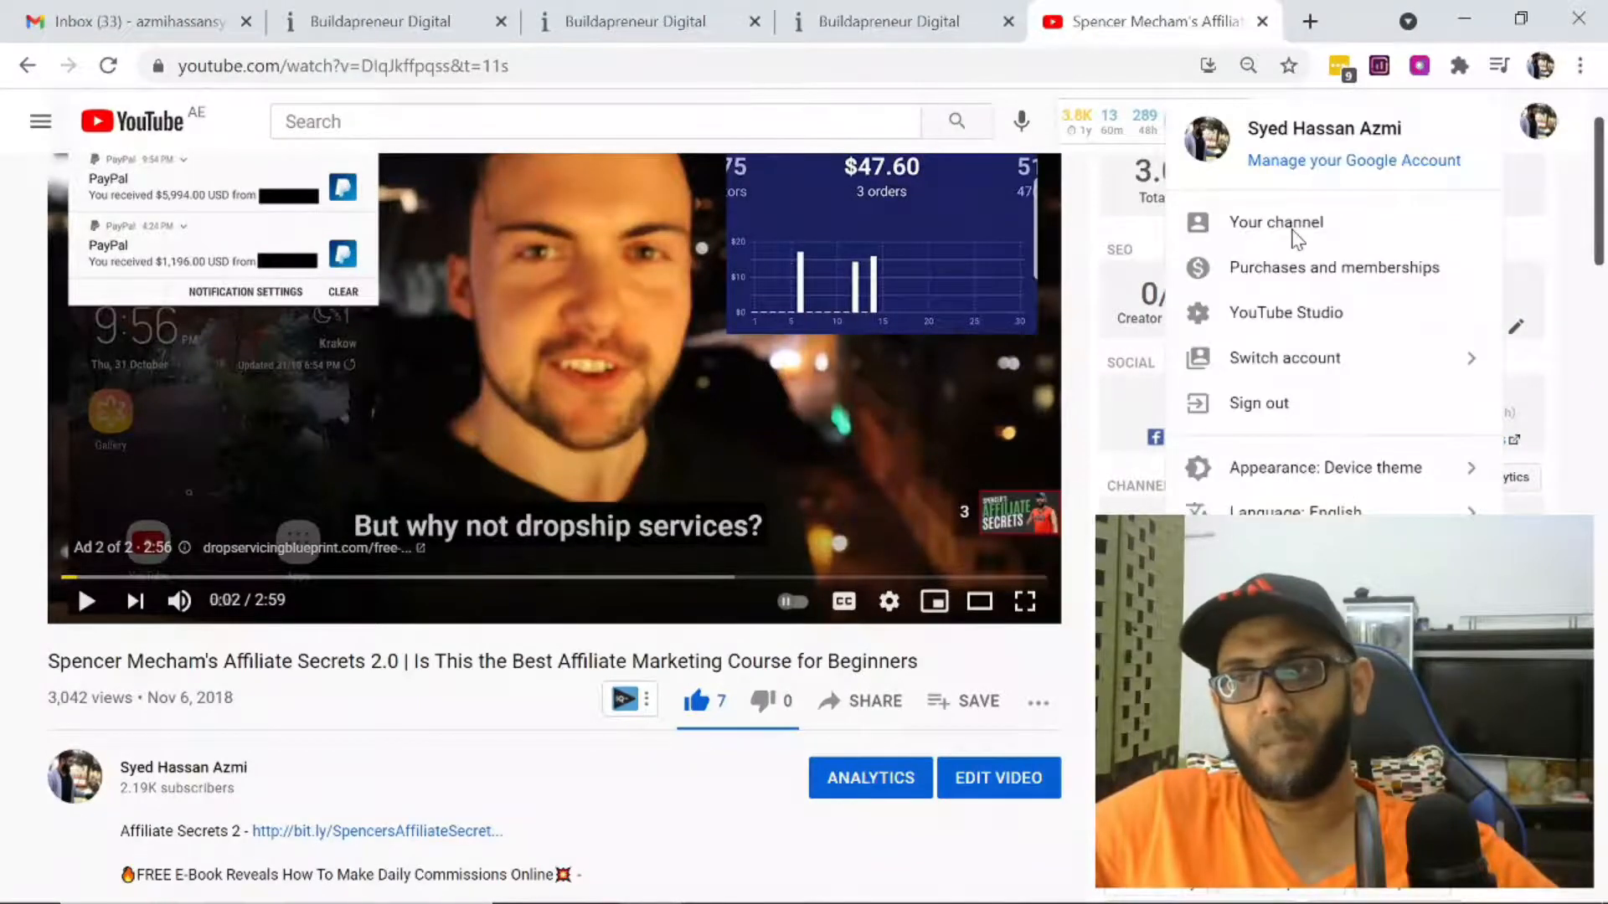
Browse your channel's home page and uploads, then return to the Affiliate Secrets 3.0 player.
left_click(1274, 223)
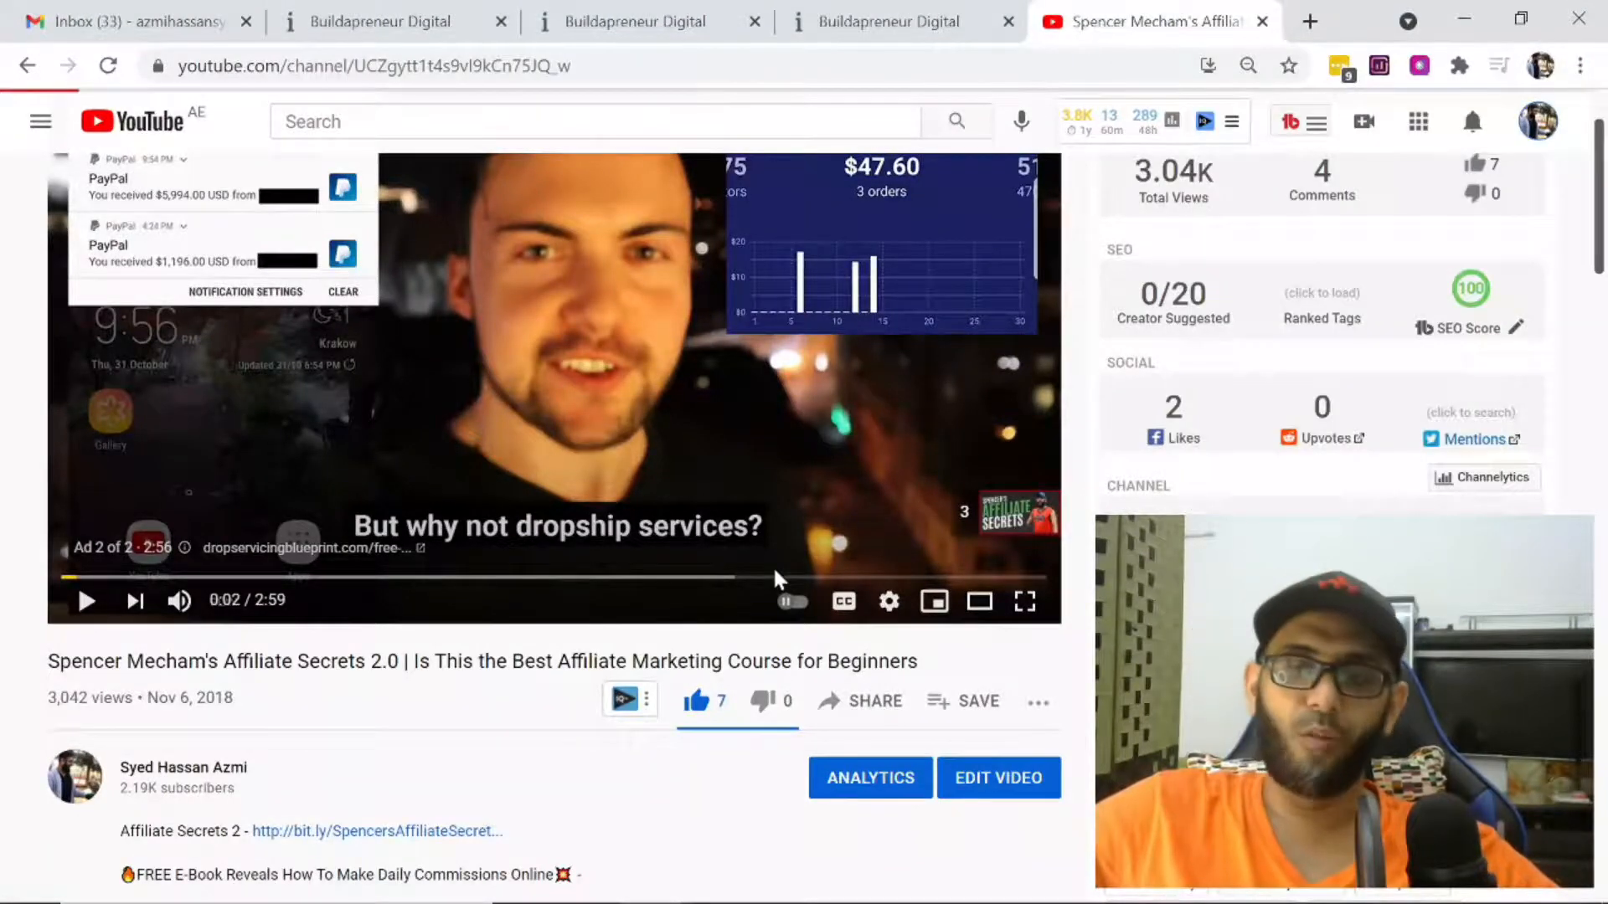
left_click(1482, 477)
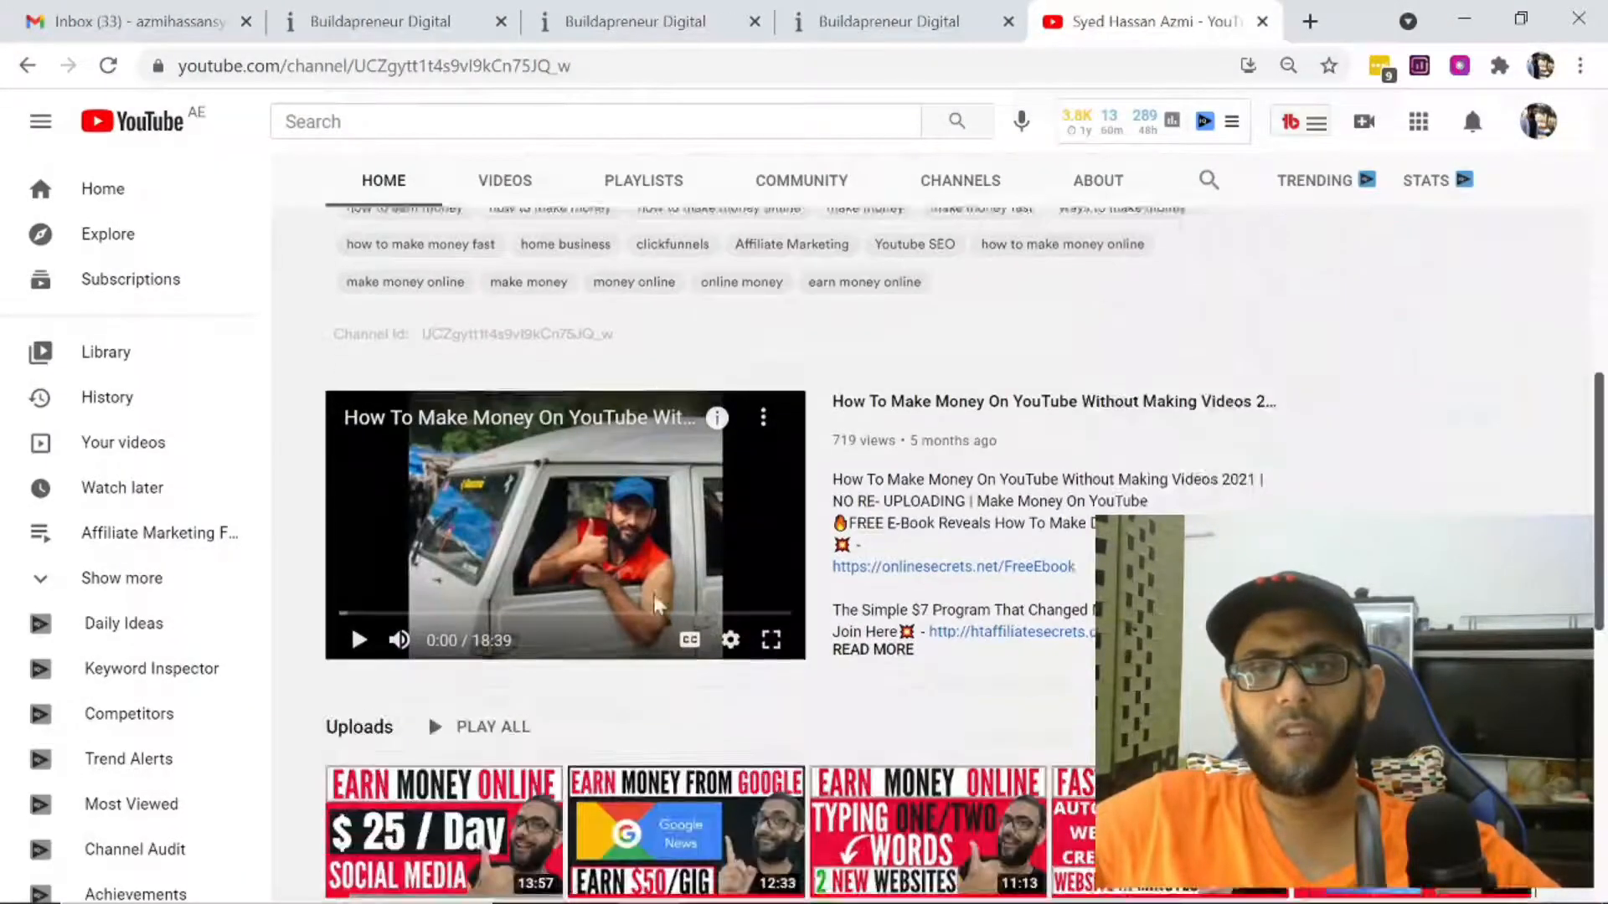
scroll("down", 3)
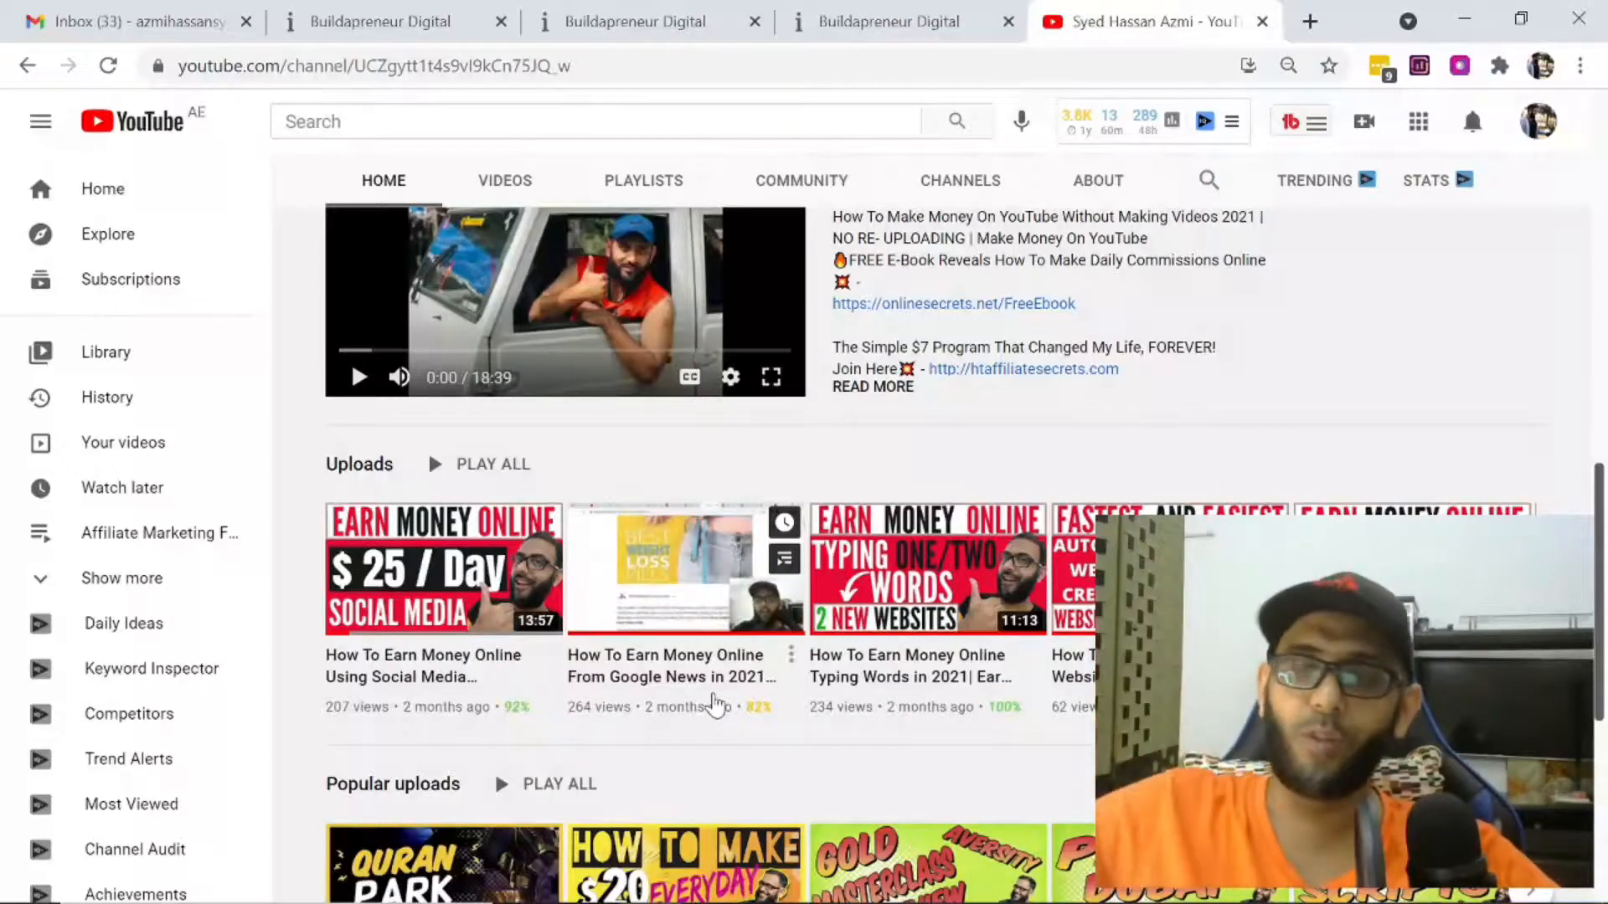
left_click(890, 20)
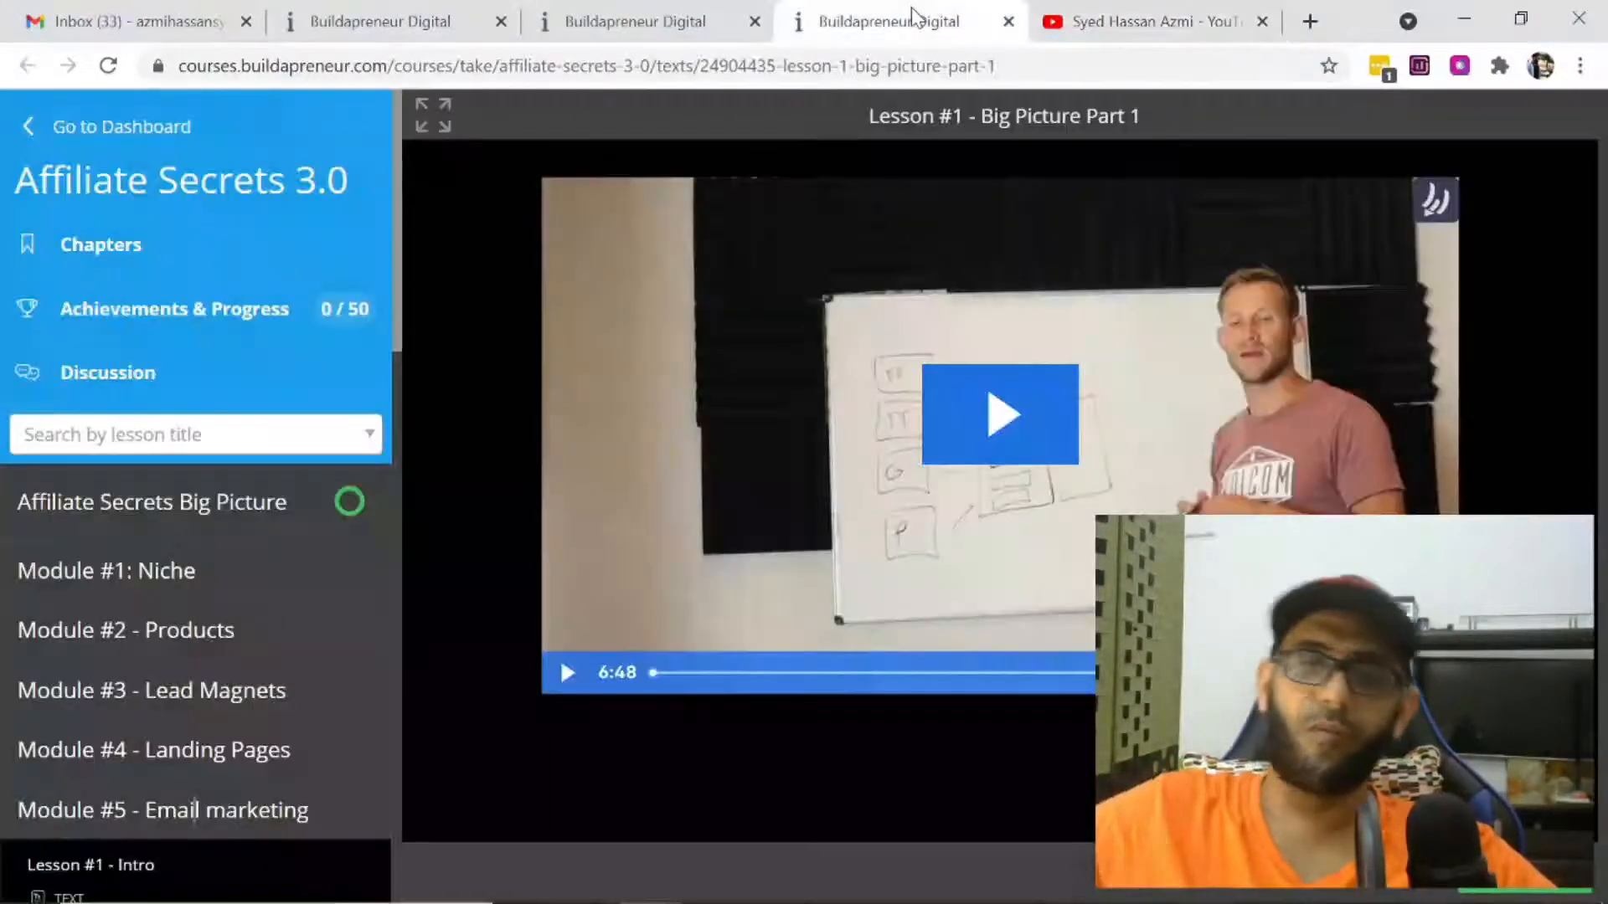